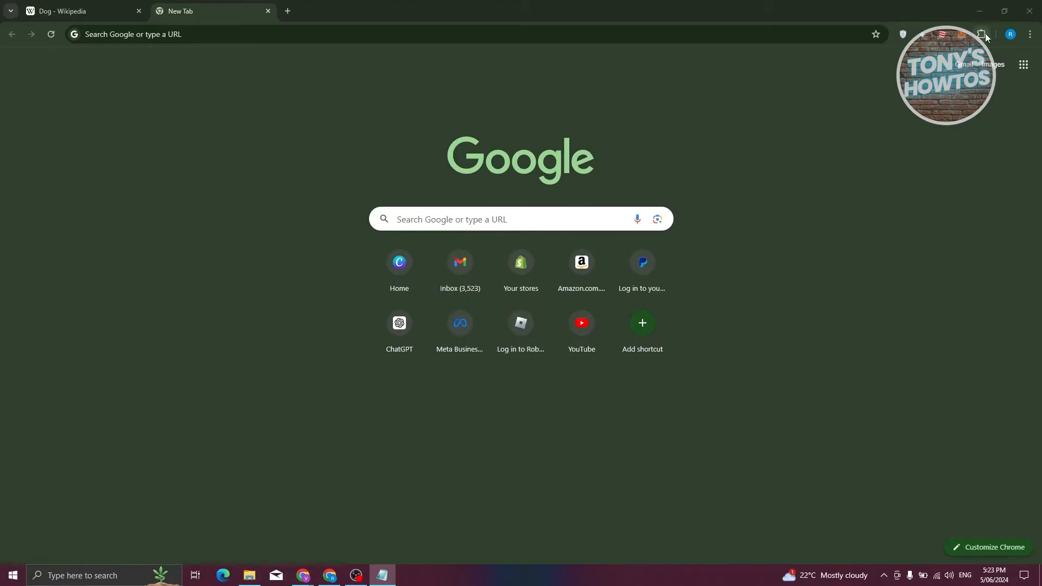
mouse_move(980, 34)
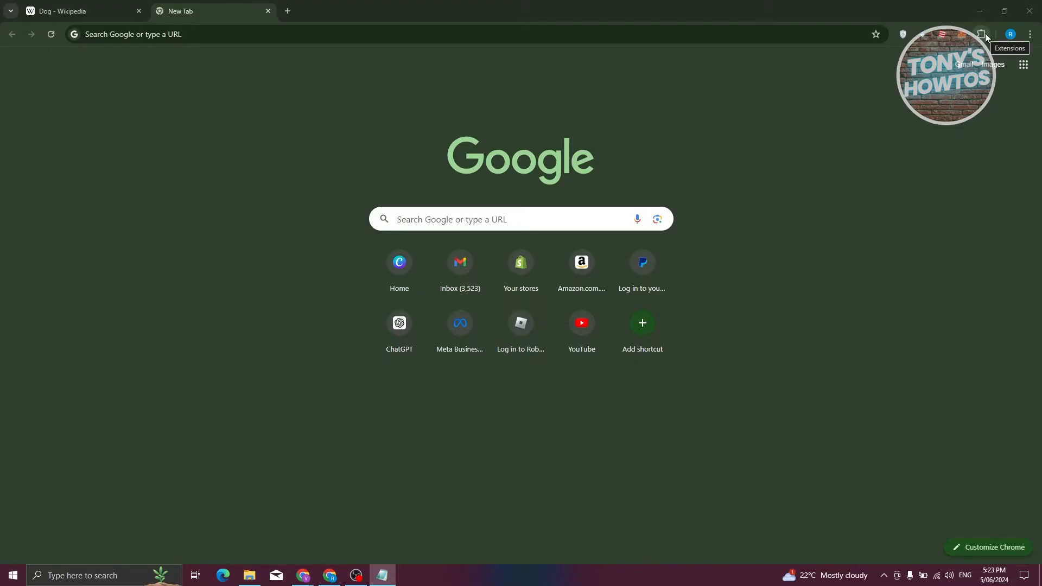
Reach the Chrome Web Store via Manage extensions and search it for 'ublo' to list uBlock Origin
click(980, 34)
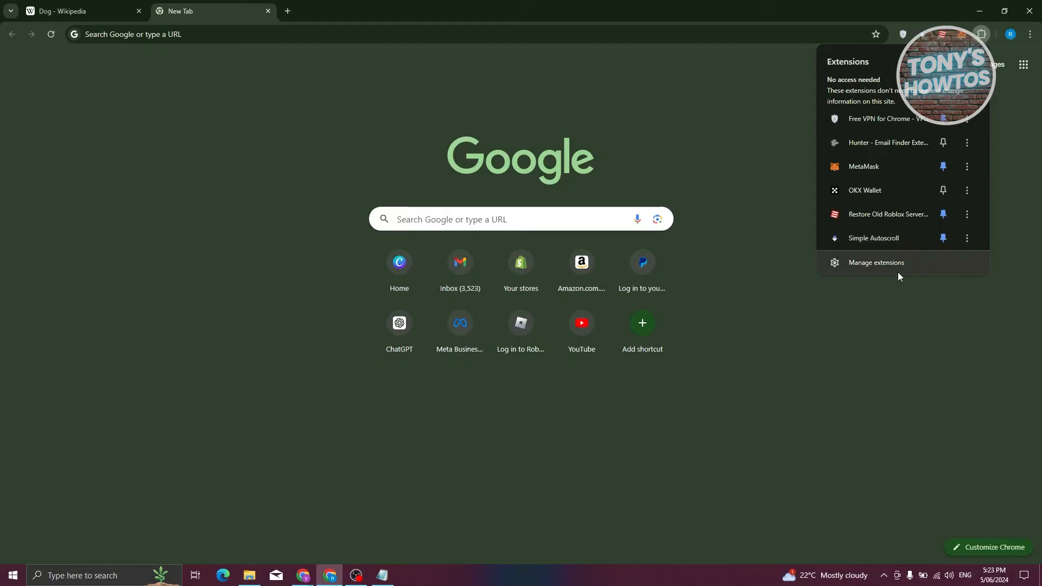
click(876, 262)
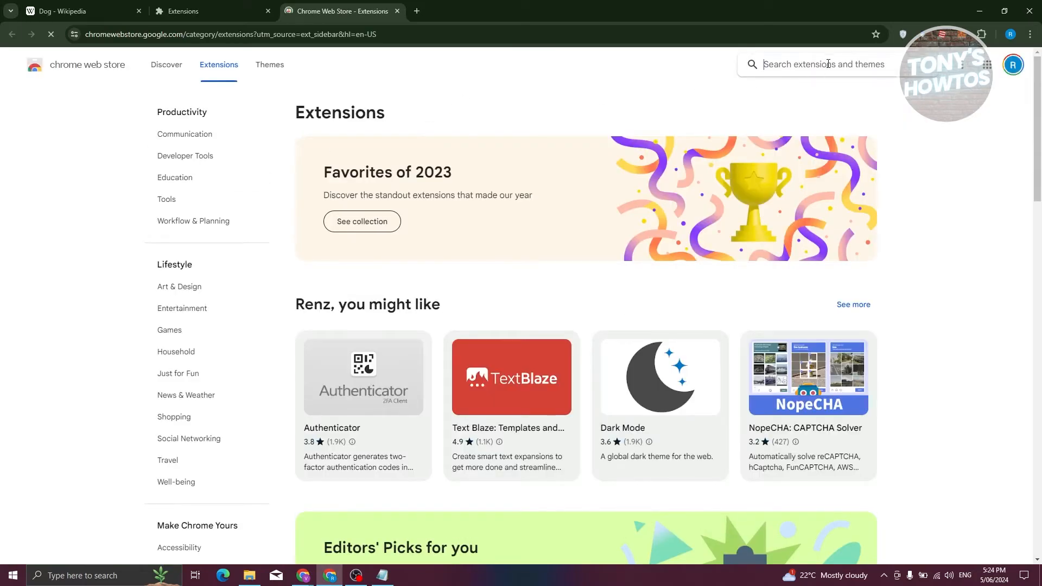
text(ublo)
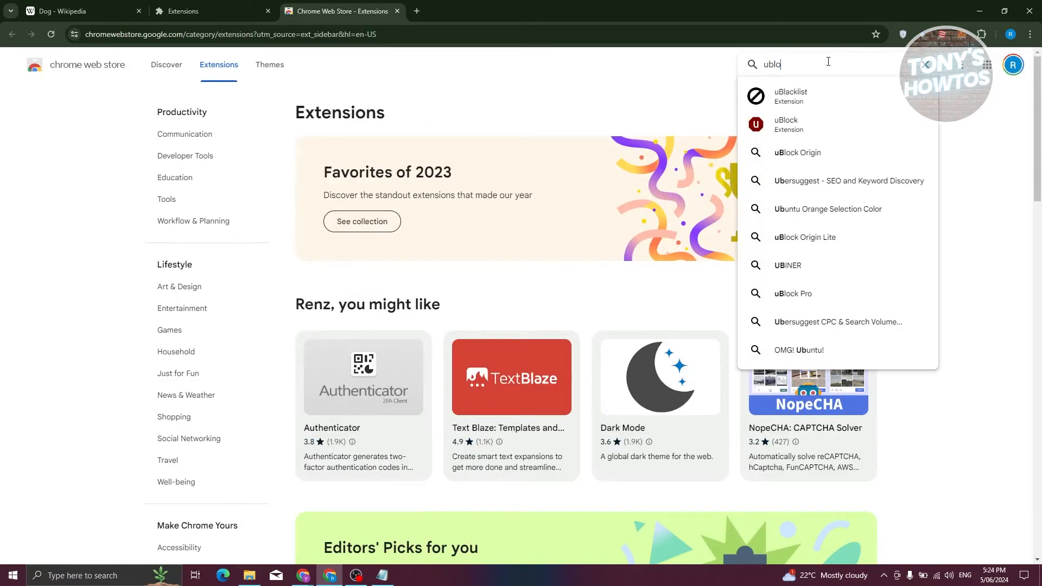
click(795, 152)
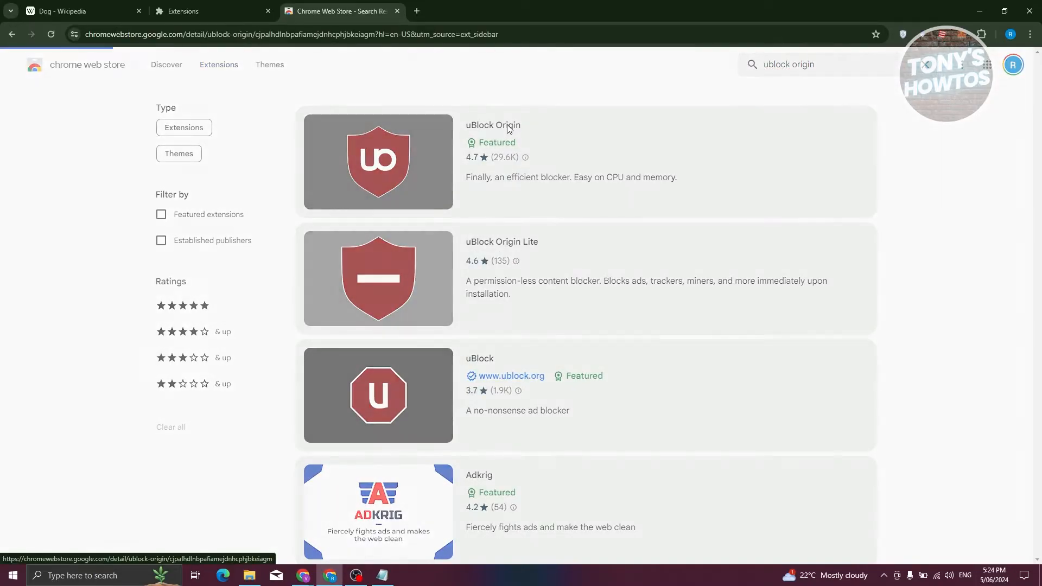
Add uBlock Origin to Chrome from its store page and confirm the installation
click(492, 125)
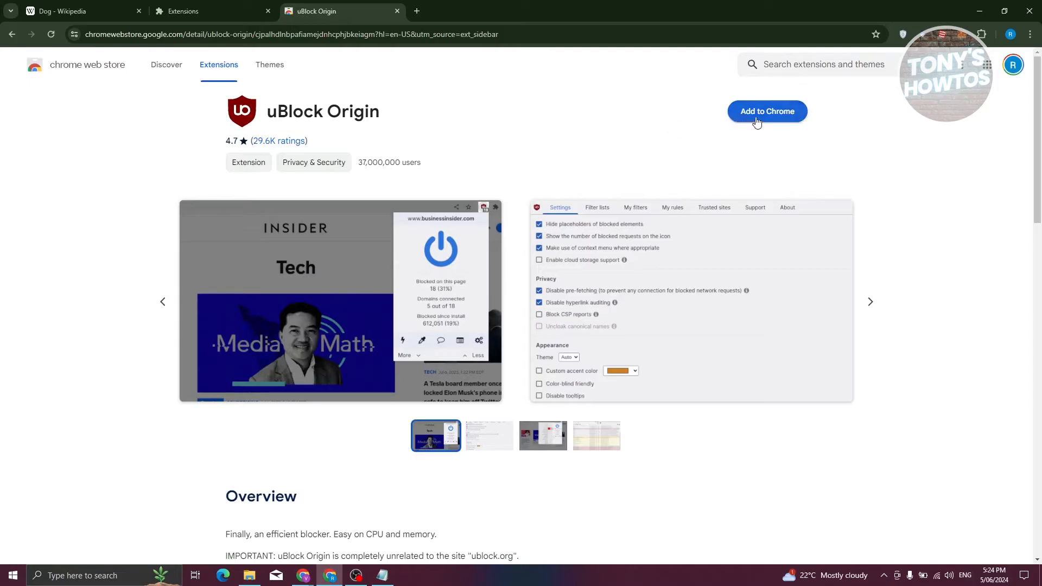
click(766, 111)
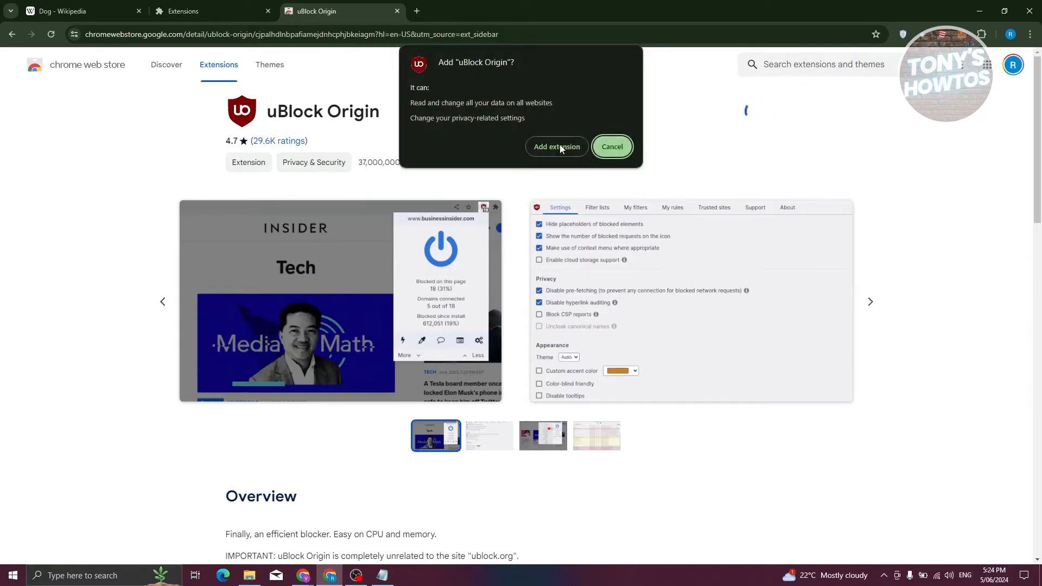
click(555, 146)
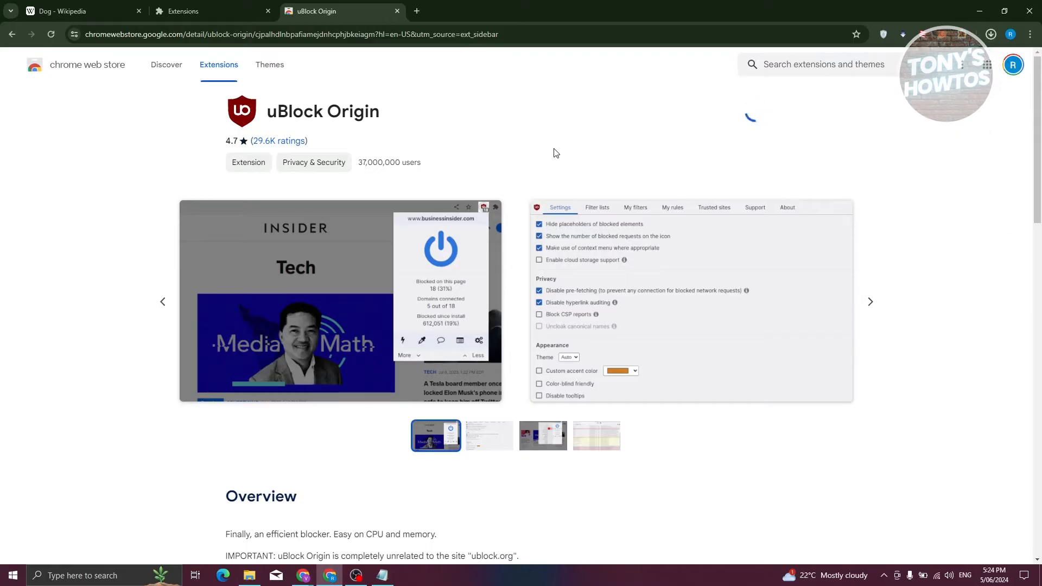
click(727, 111)
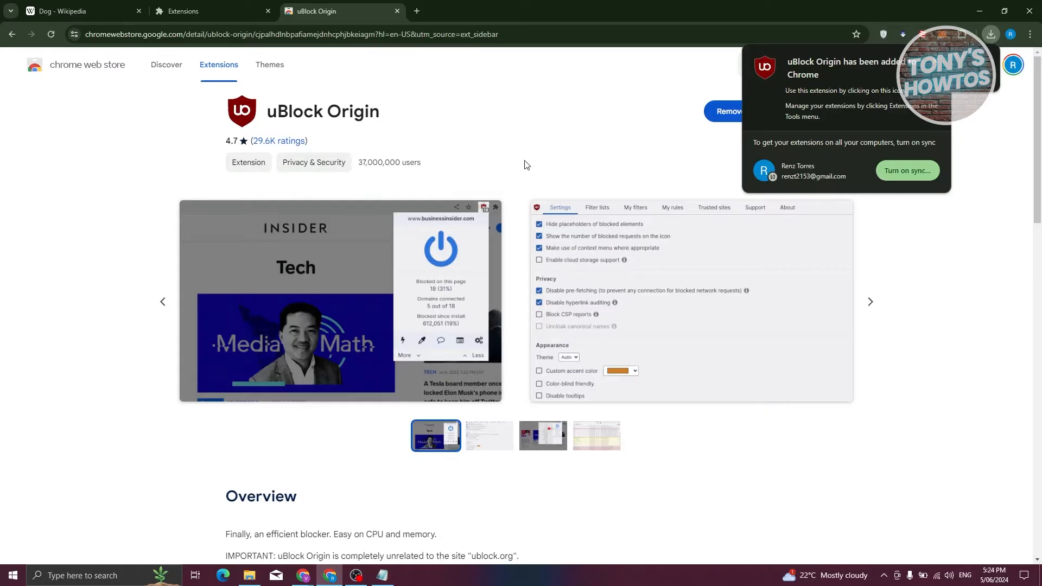
mouse_move(422, 116)
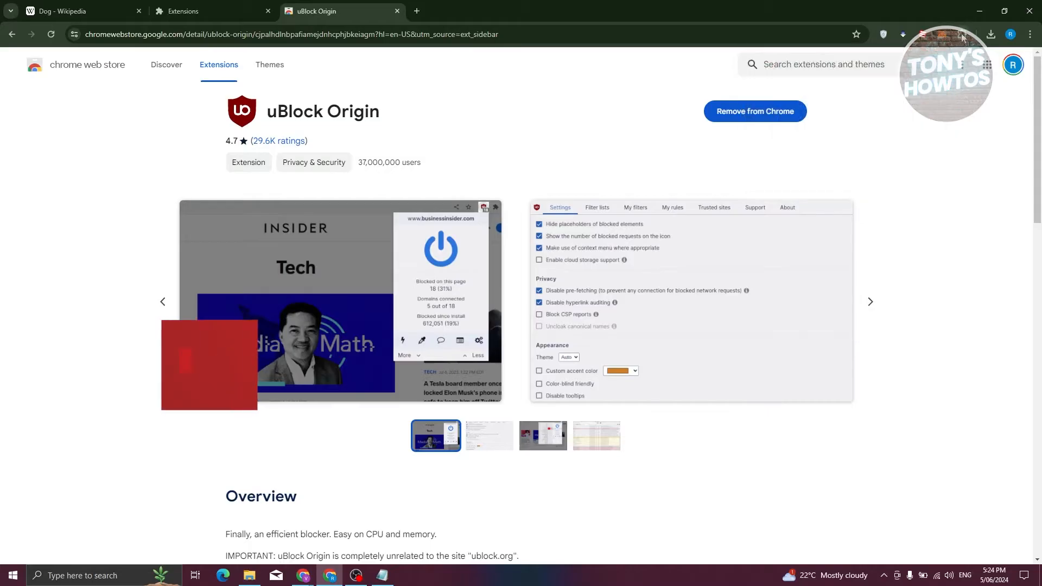
Pin uBlock Origin to the Chrome toolbar from the Extensions menu
click(902, 33)
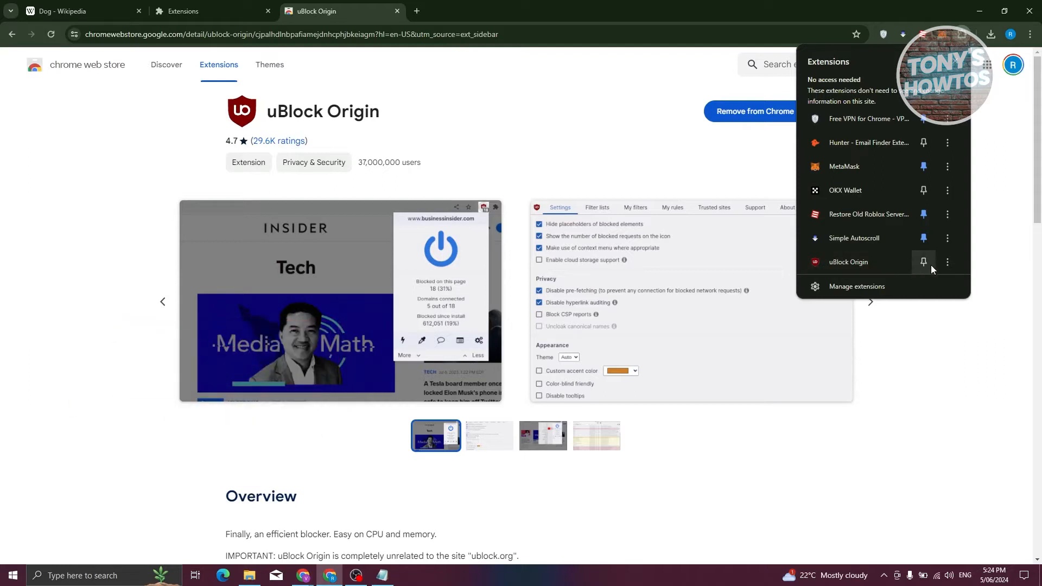
click(923, 262)
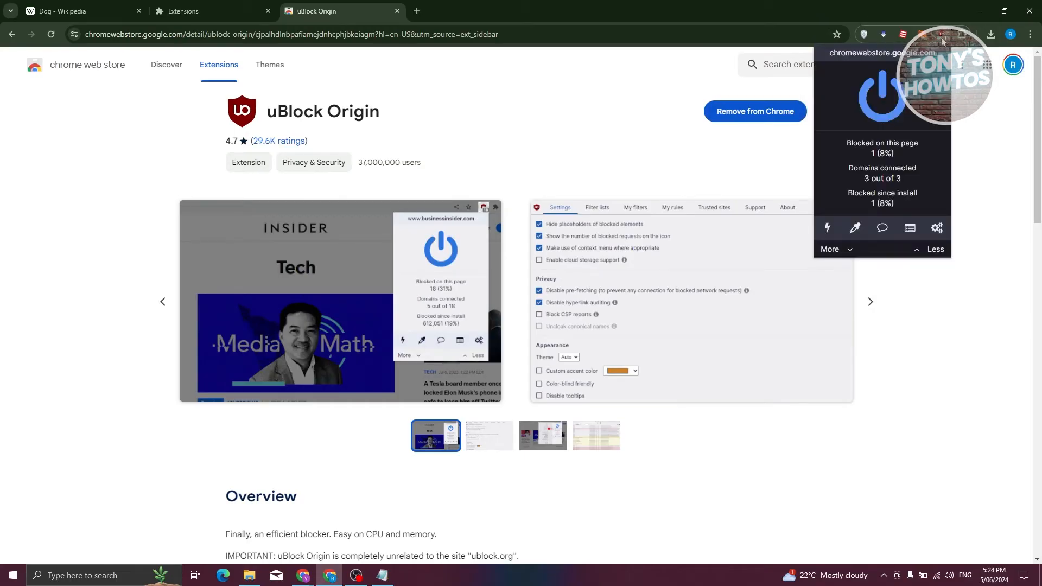
mouse_move(929, 125)
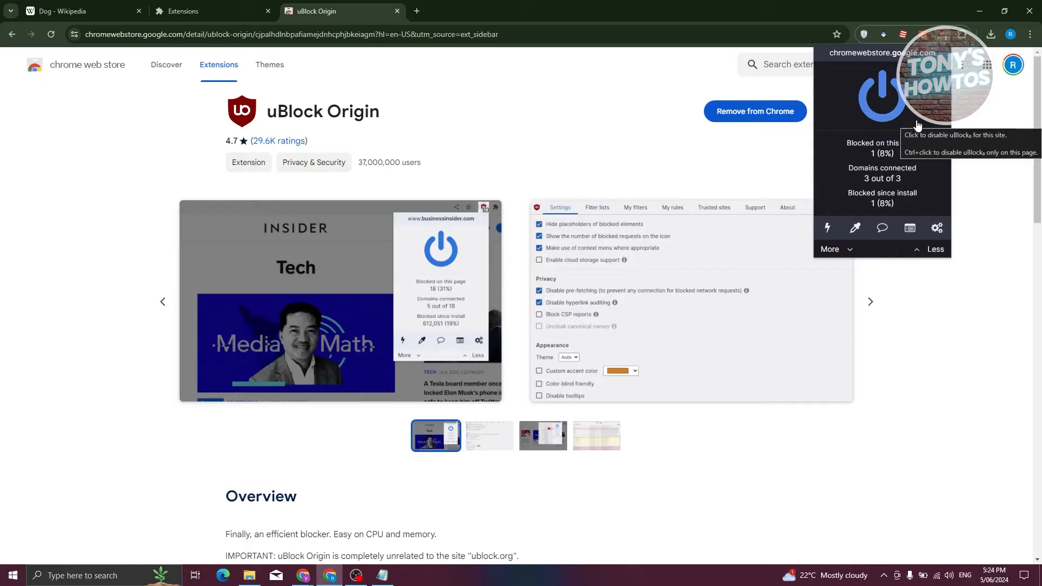
mouse_move(891, 111)
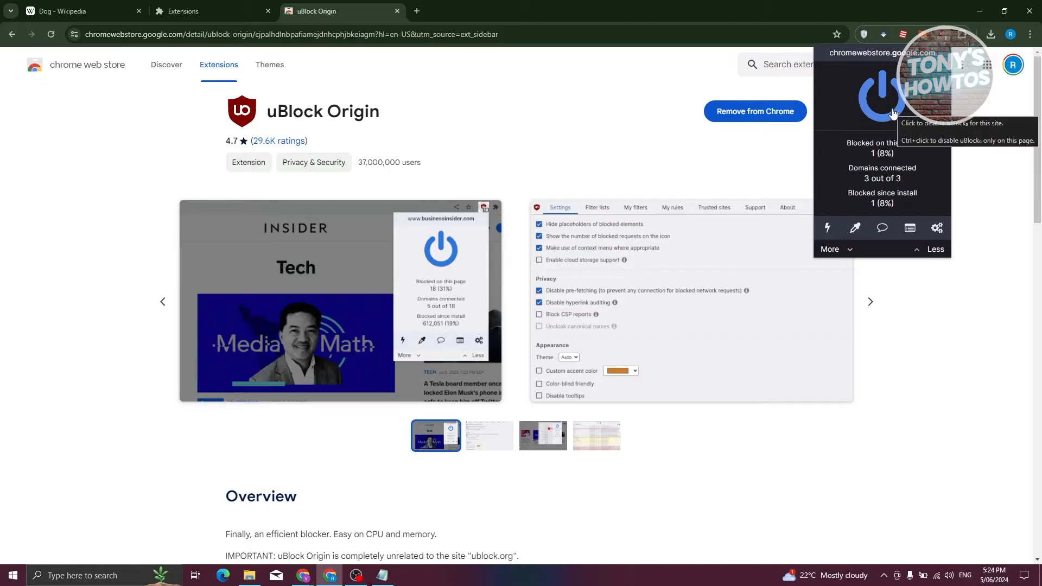
mouse_move(874, 120)
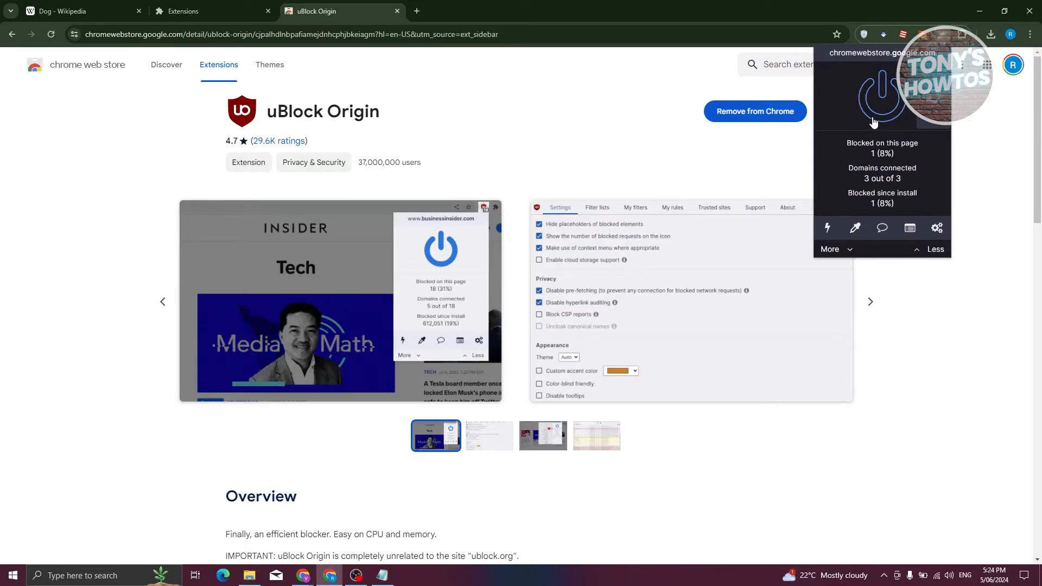
mouse_move(299, 62)
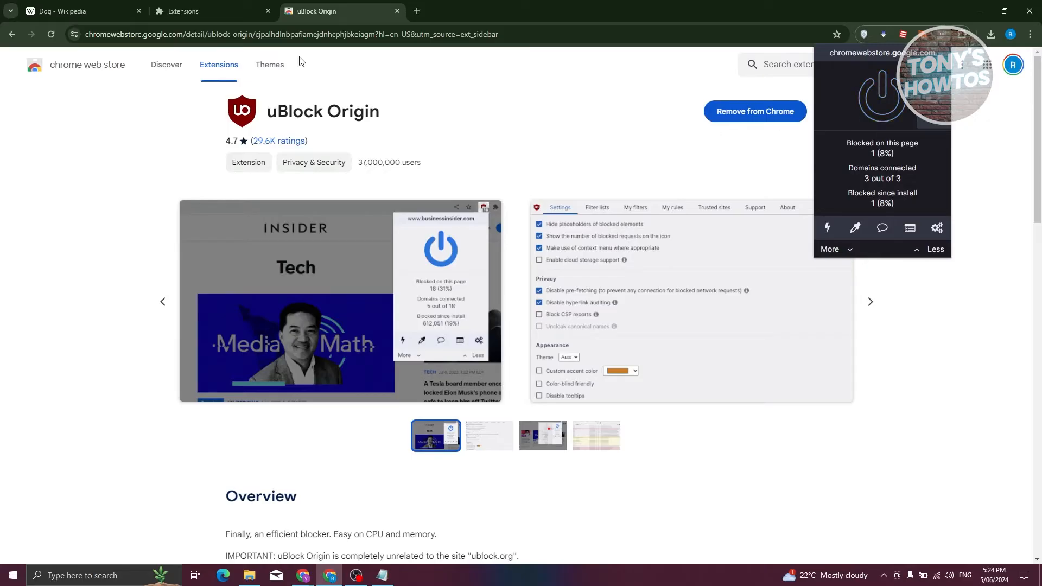
mouse_move(827, 228)
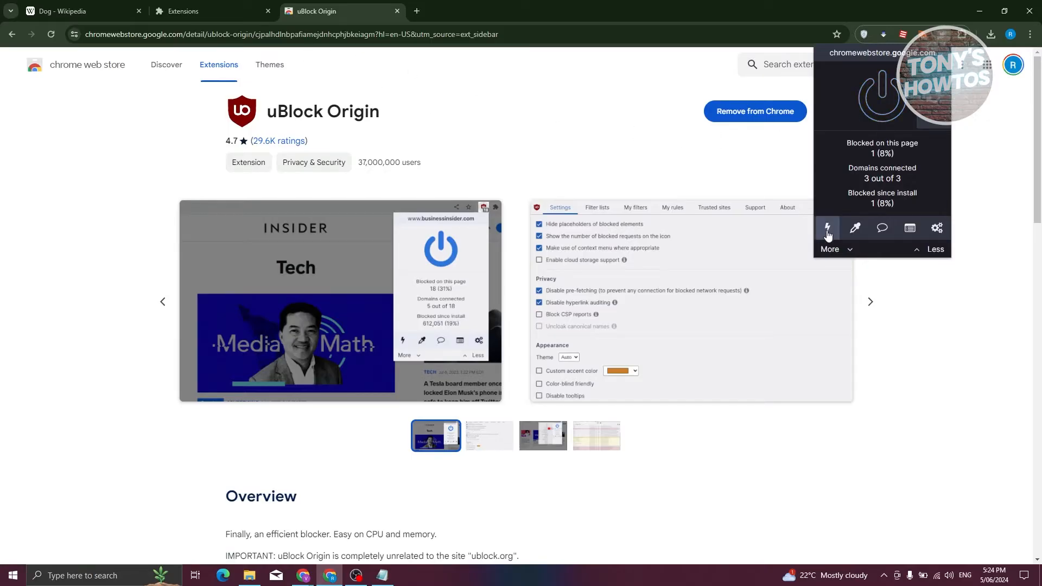
mouse_move(855, 228)
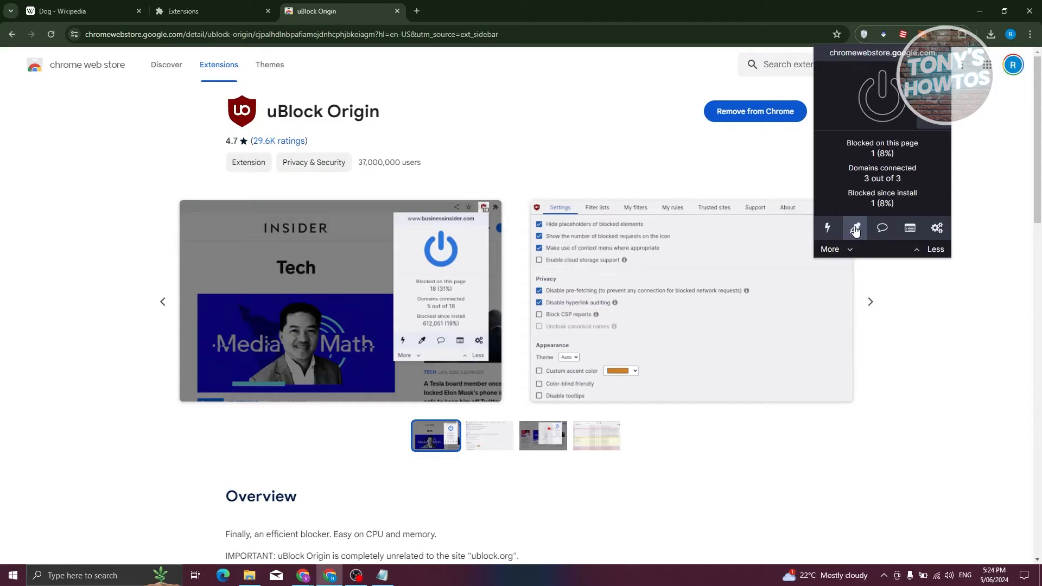
mouse_move(881, 228)
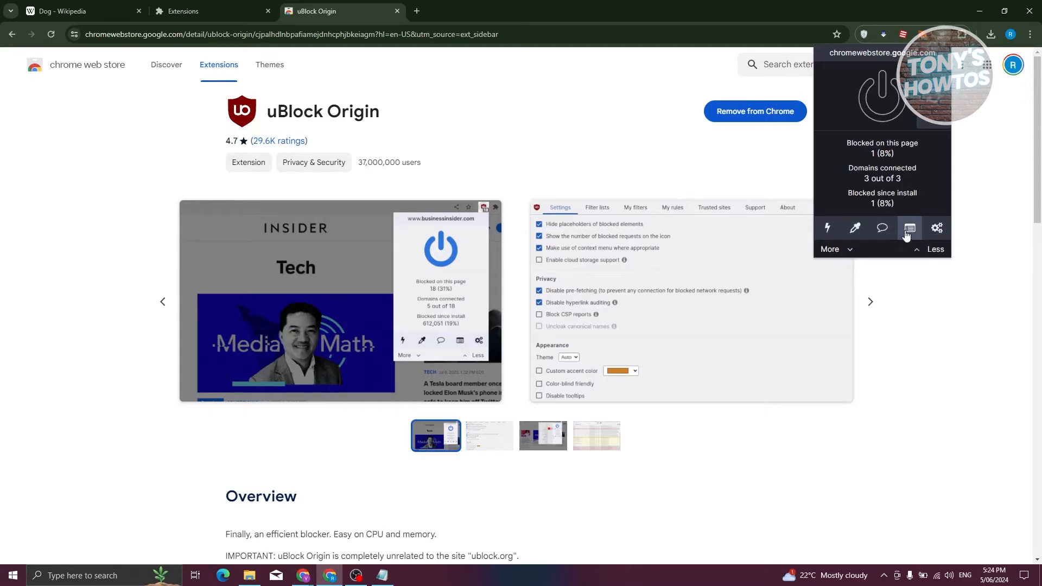
mouse_move(936, 228)
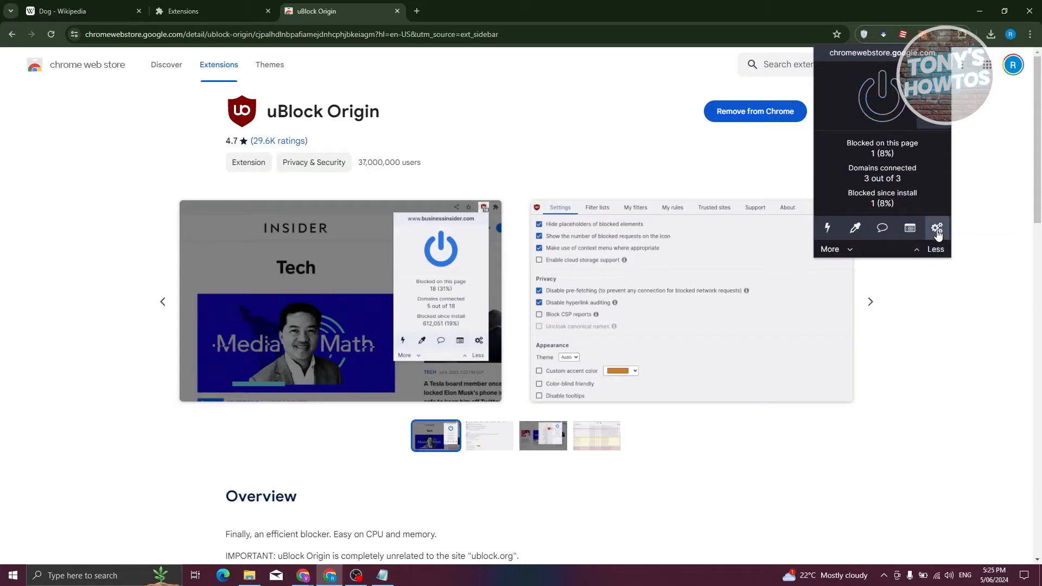
click(936, 228)
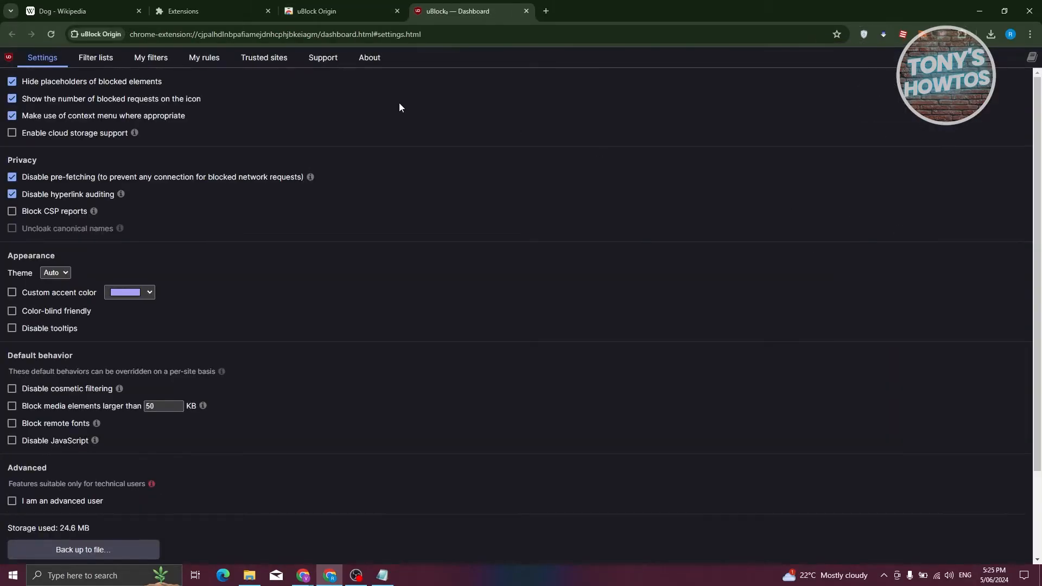
mouse_move(256, 115)
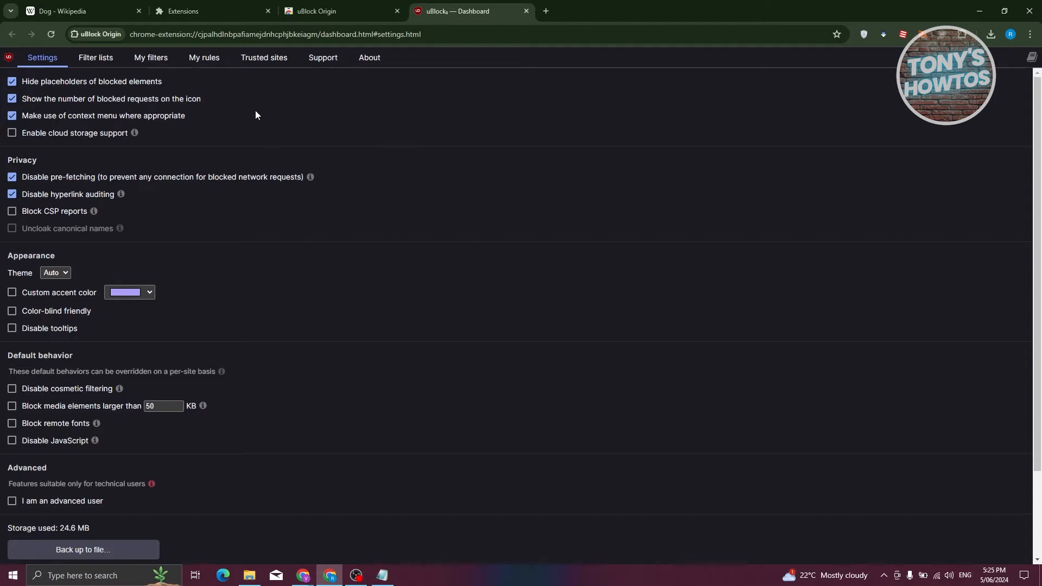
mouse_move(239, 123)
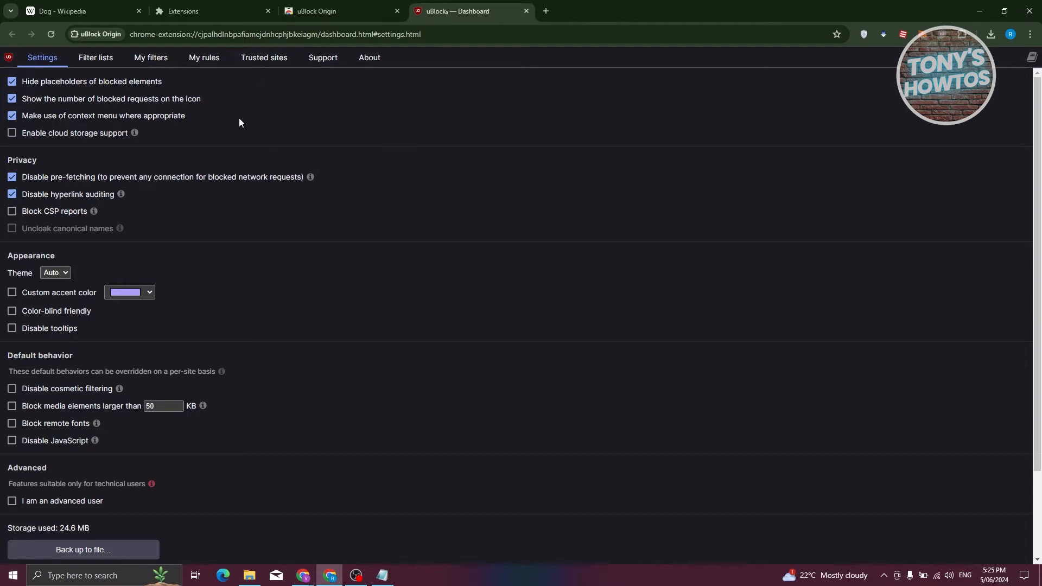
mouse_move(206, 181)
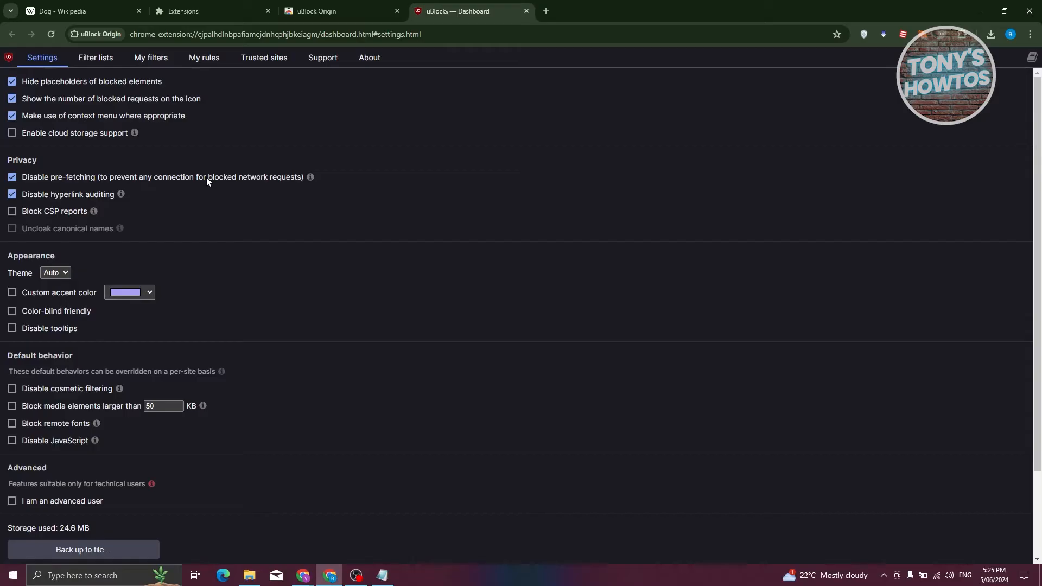
mouse_move(43, 225)
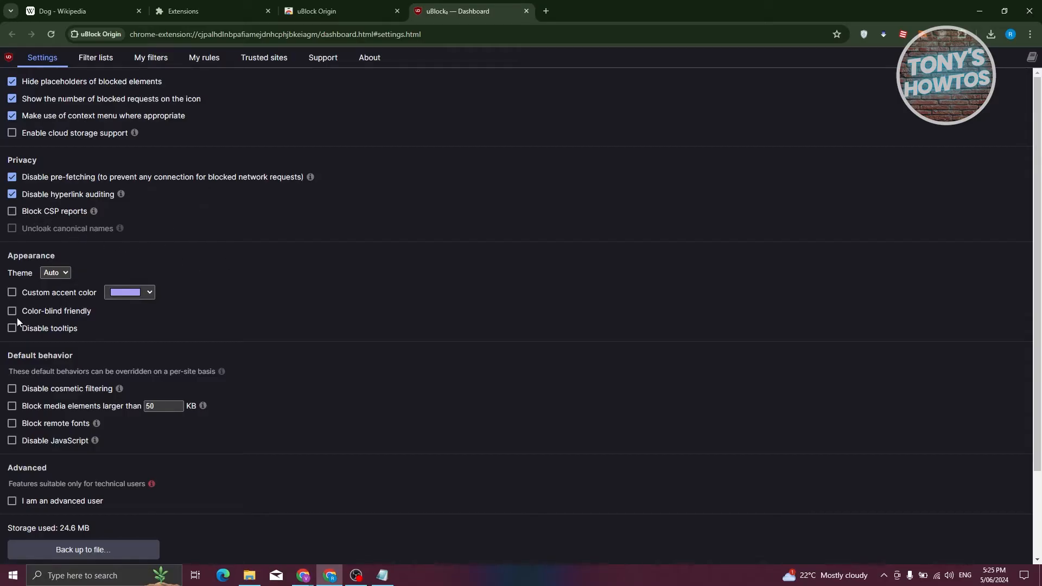
mouse_move(59, 303)
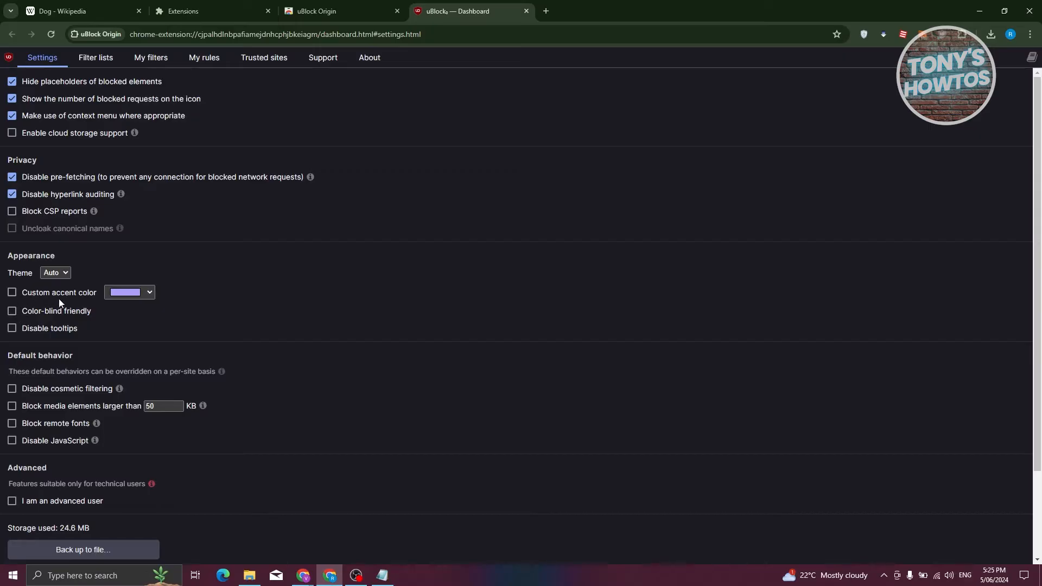
mouse_move(144, 327)
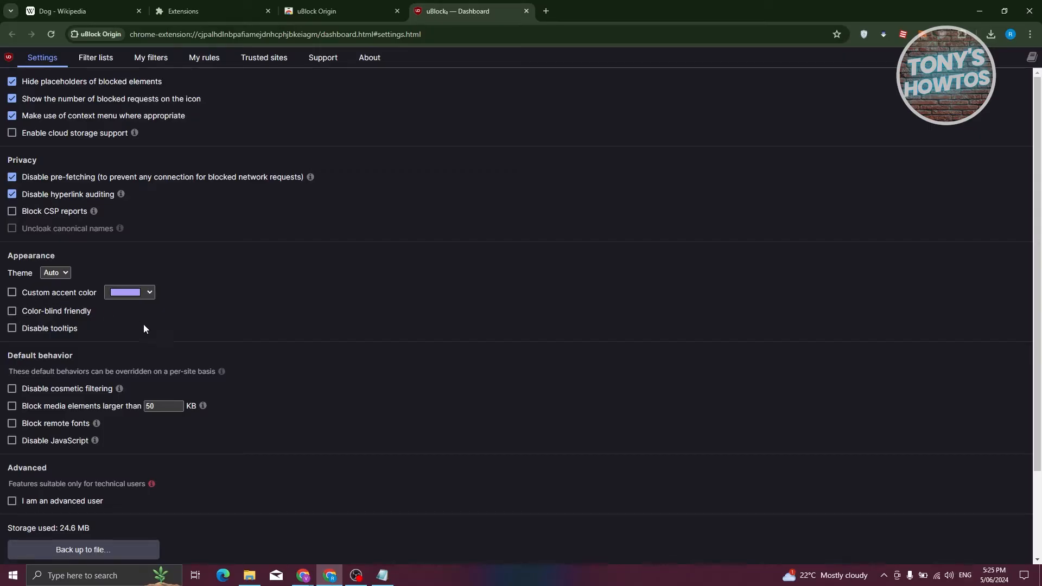
mouse_move(80, 331)
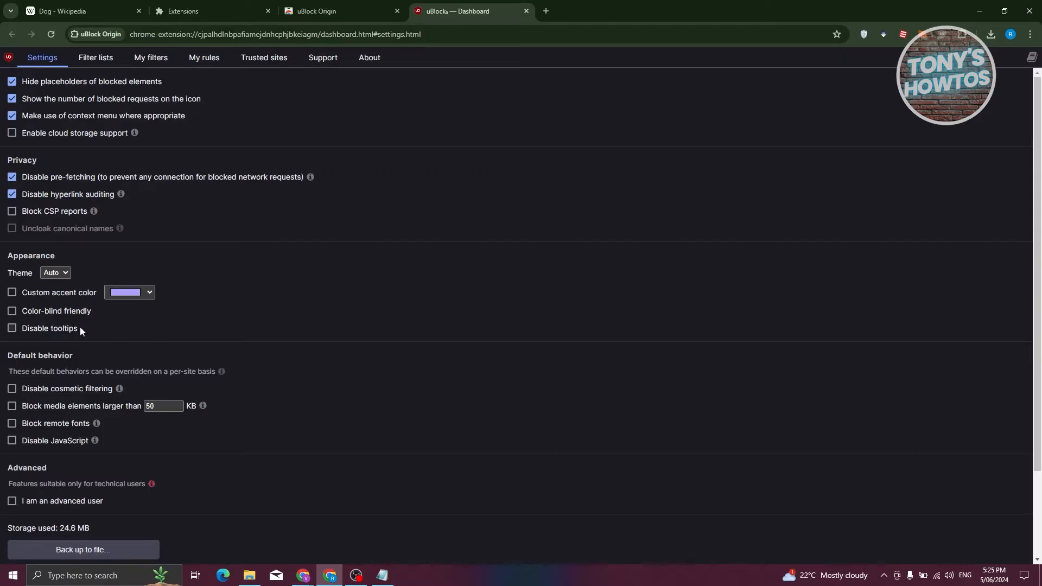
mouse_move(177, 324)
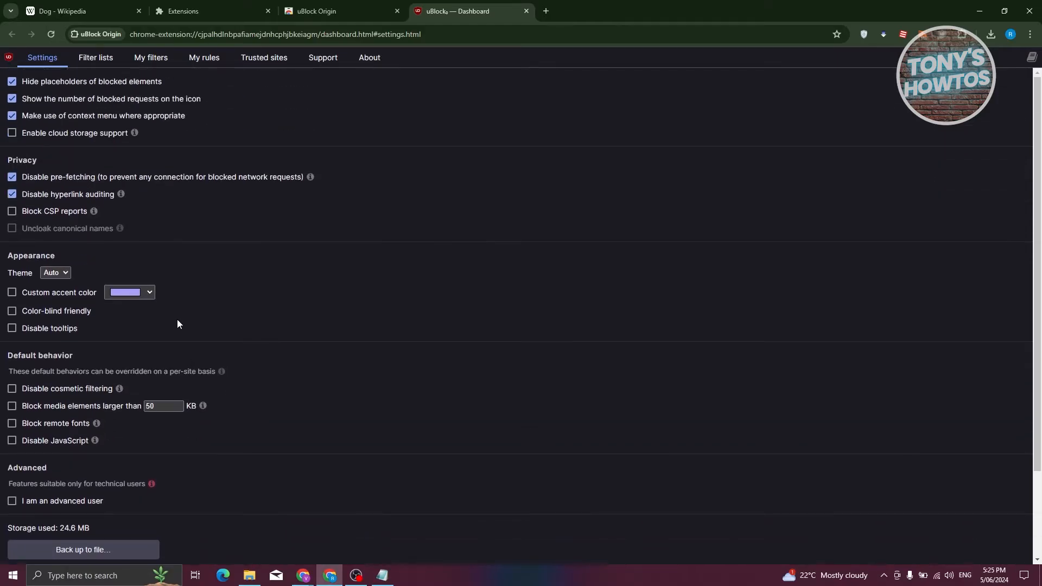
Review the Filter lists page, toggling cosmetic filter parsing off and back on, leaving defaults intact
click(96, 58)
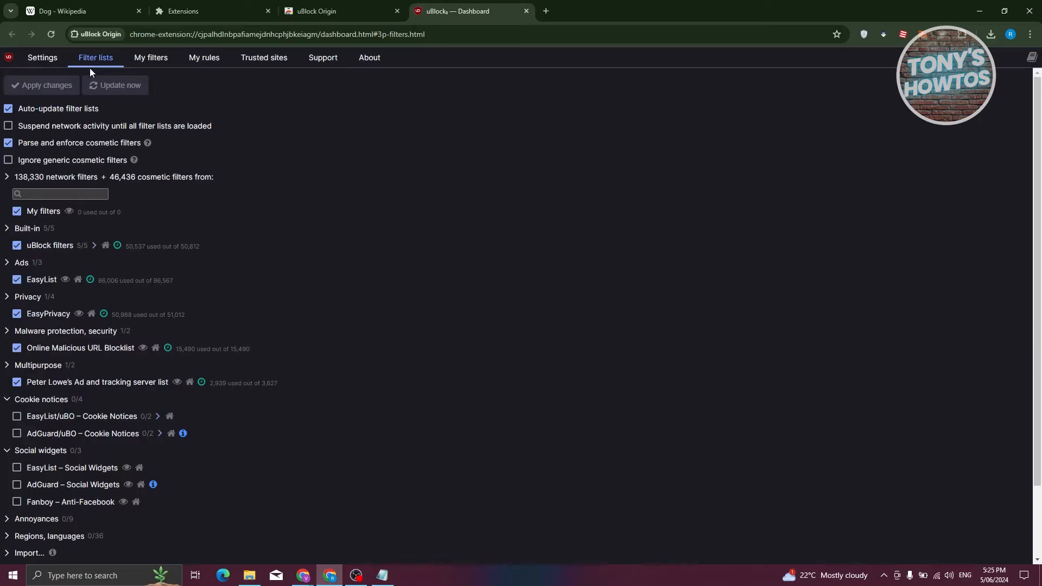
mouse_move(22, 151)
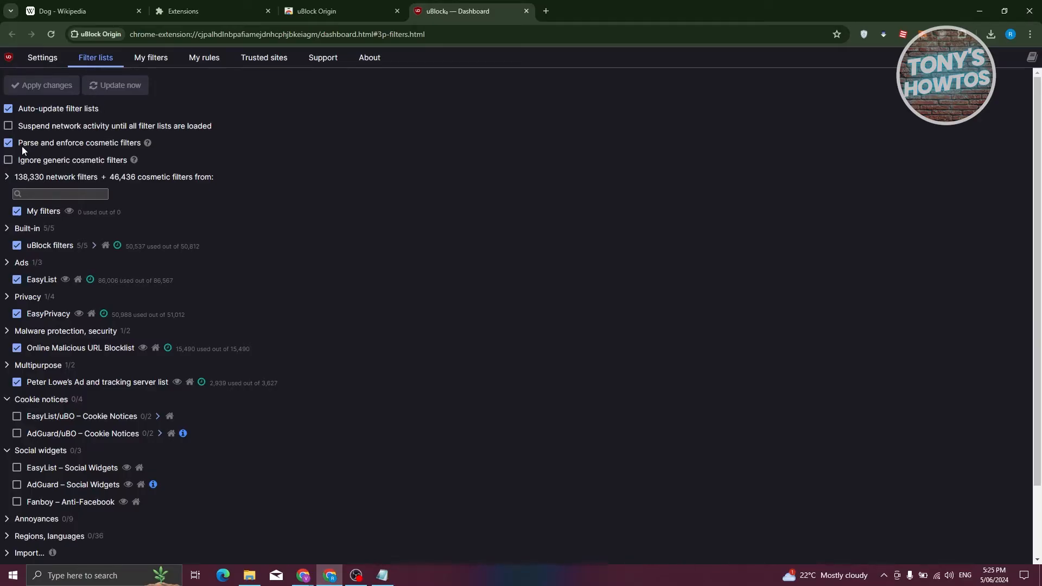
click(8, 144)
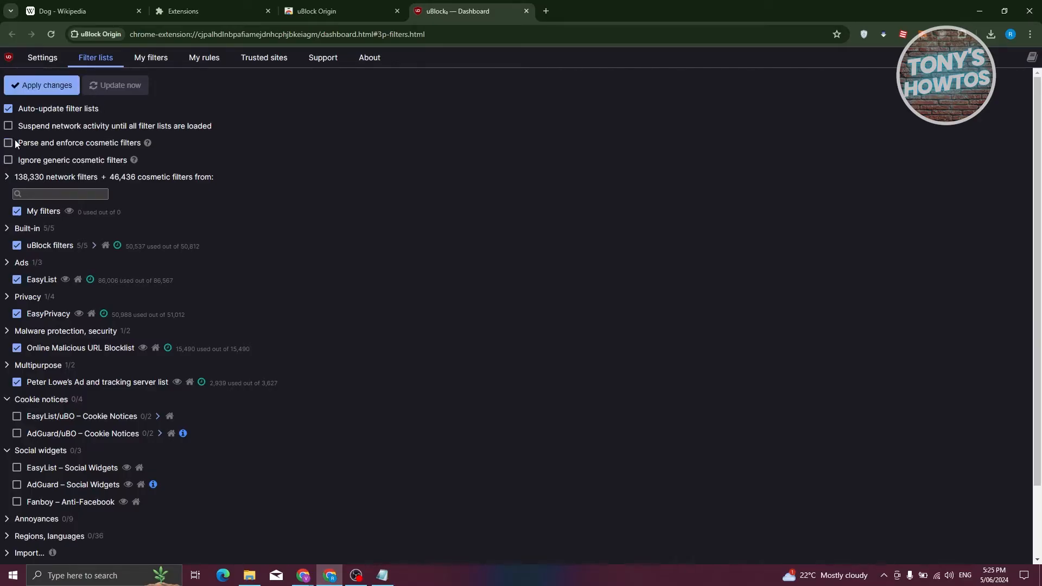
click(8, 143)
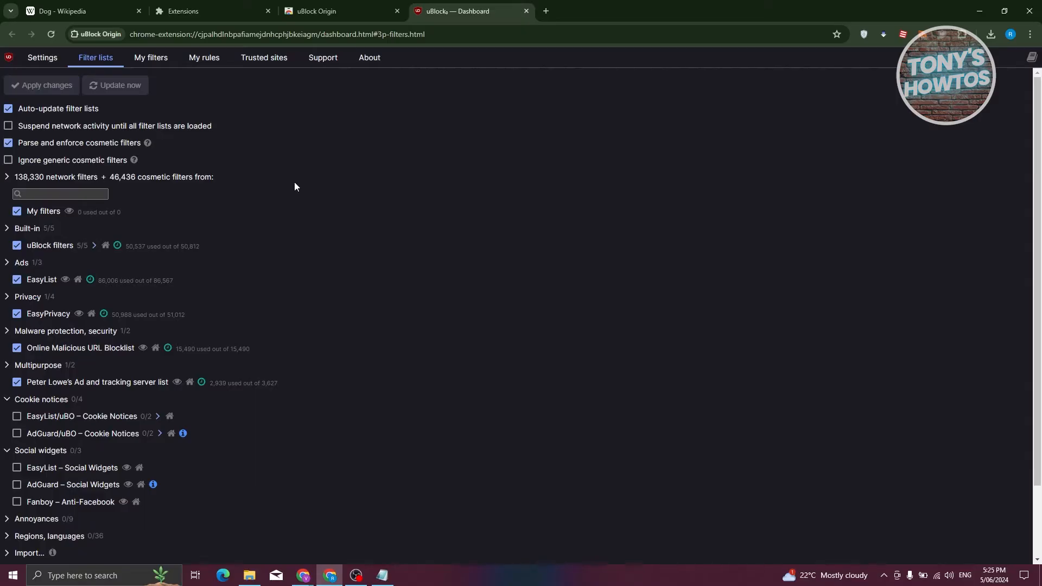
scroll(down, 3)
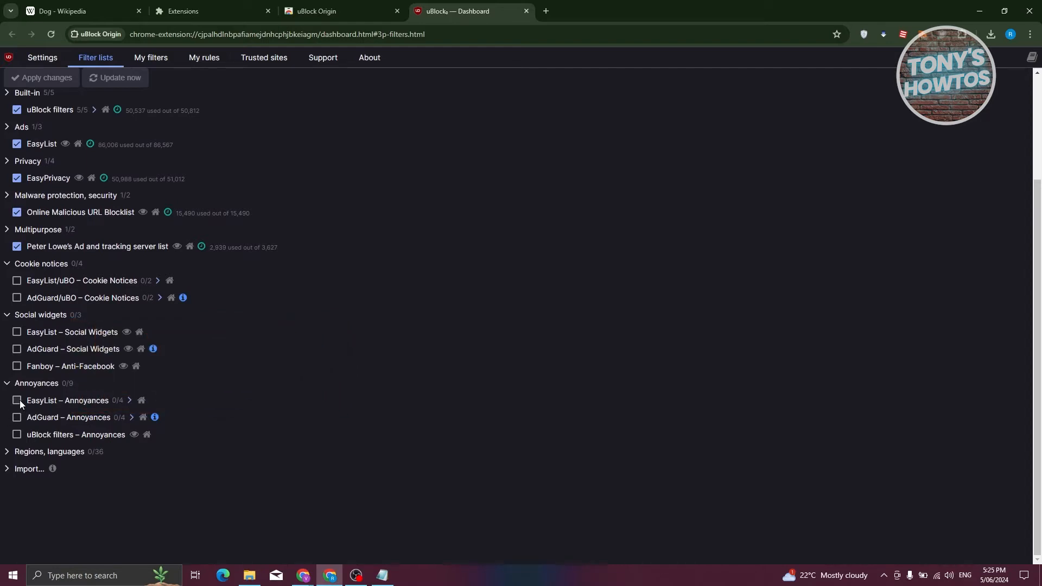
mouse_move(17, 437)
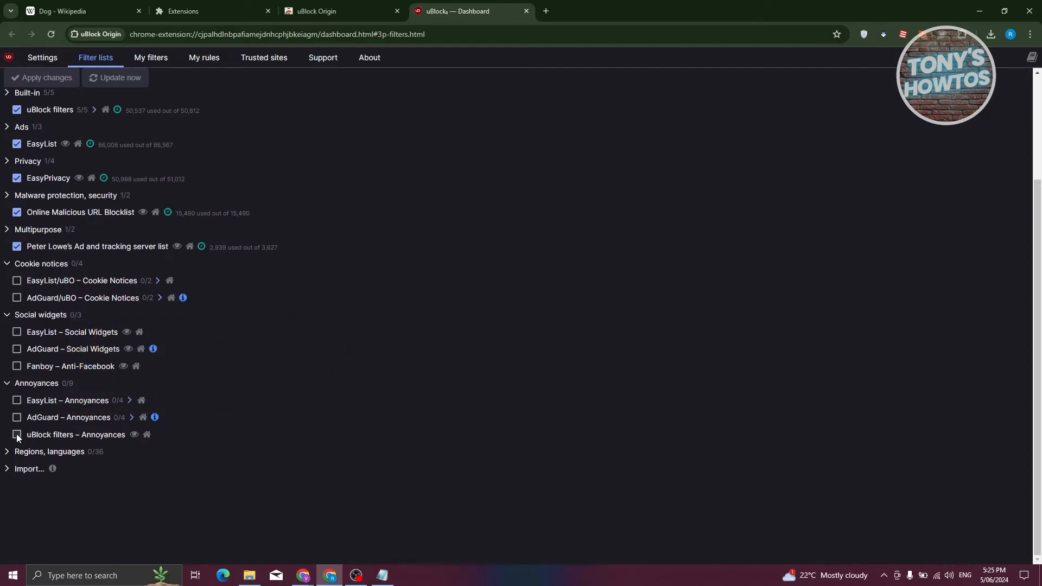
scroll(up, 3)
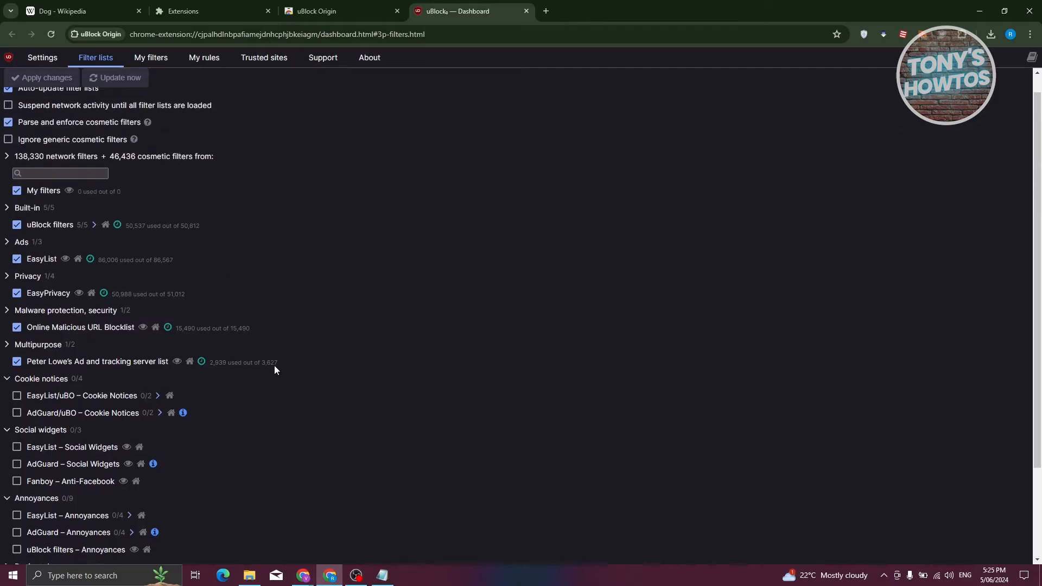
Browse My filters and My rules, then view the Trusted sites whitelist entries
click(150, 58)
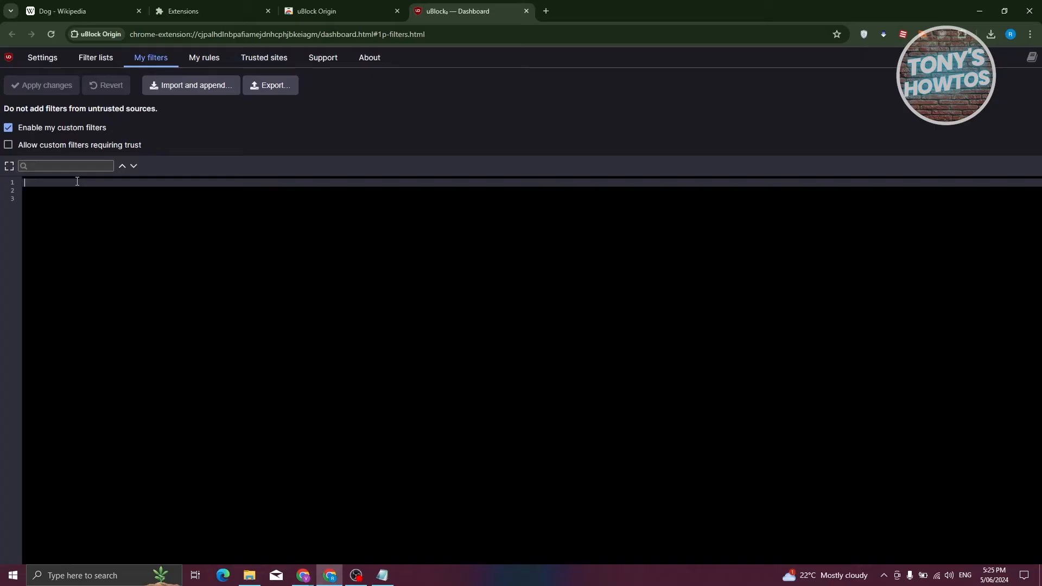
click(202, 57)
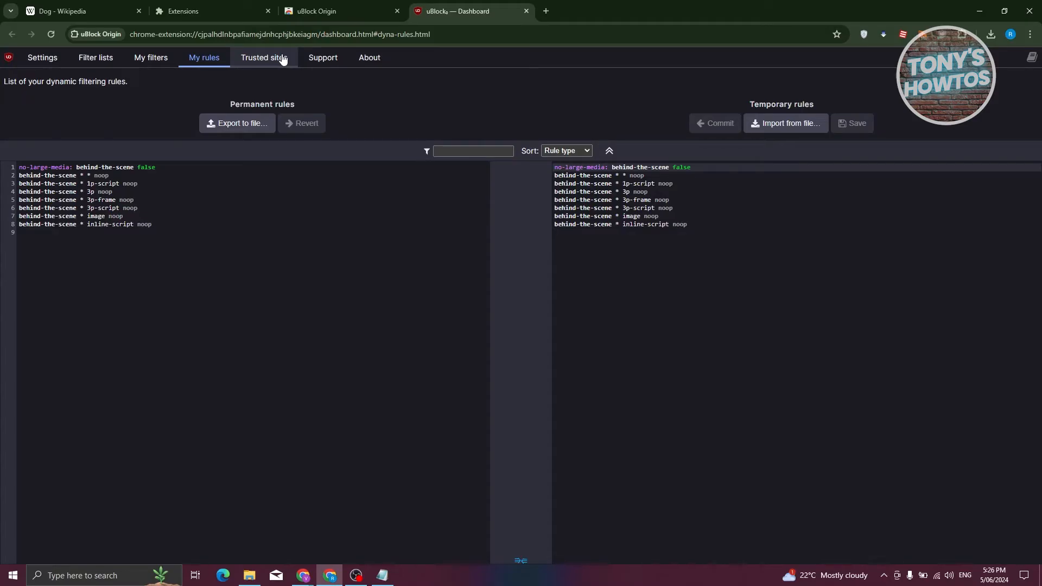
mouse_move(268, 58)
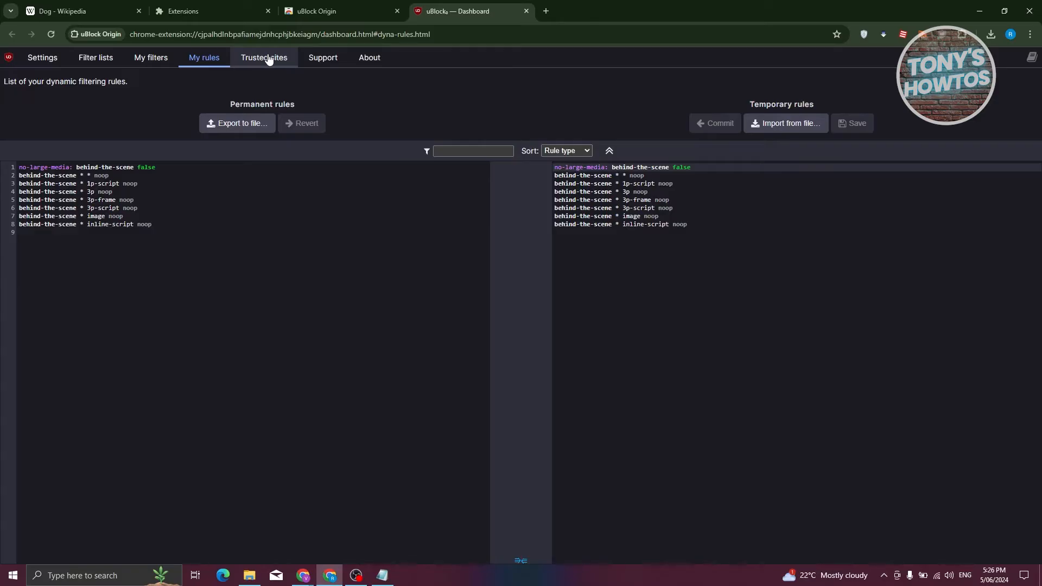
mouse_move(326, 75)
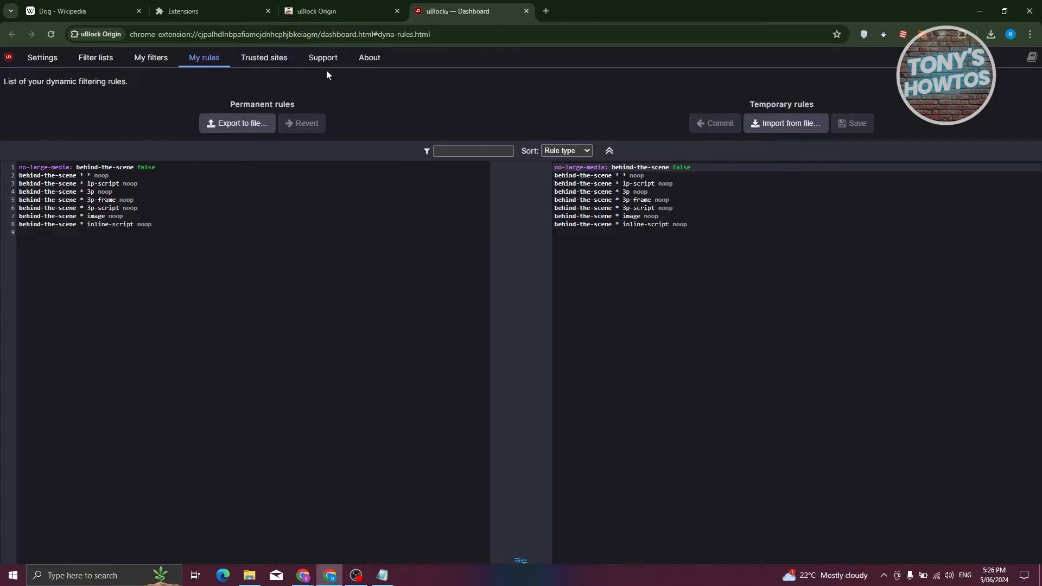
click(262, 58)
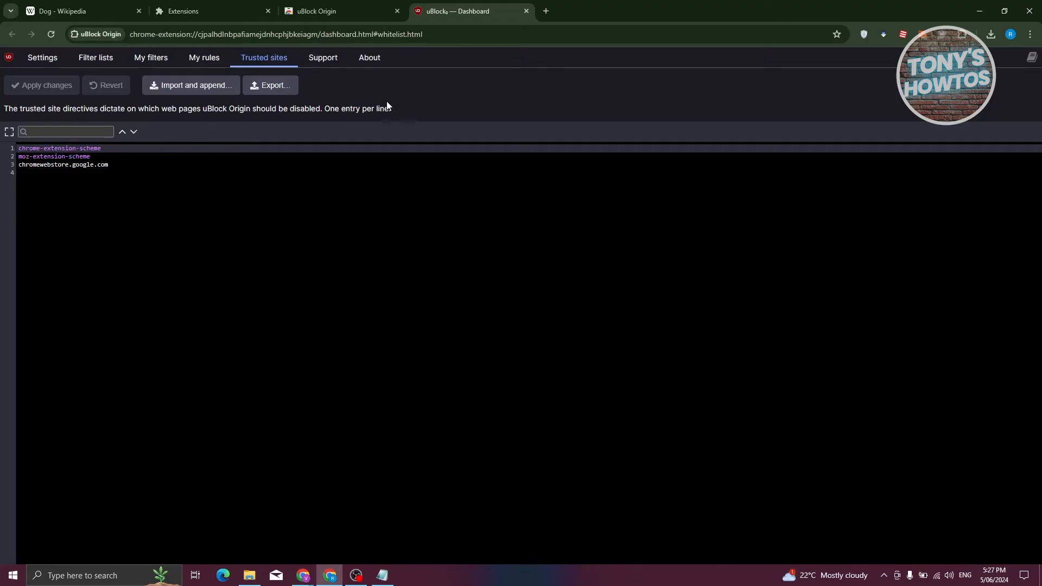
View uBlock Origin's blocking summary for the Wikipedia Dog article and dismiss it
click(79, 10)
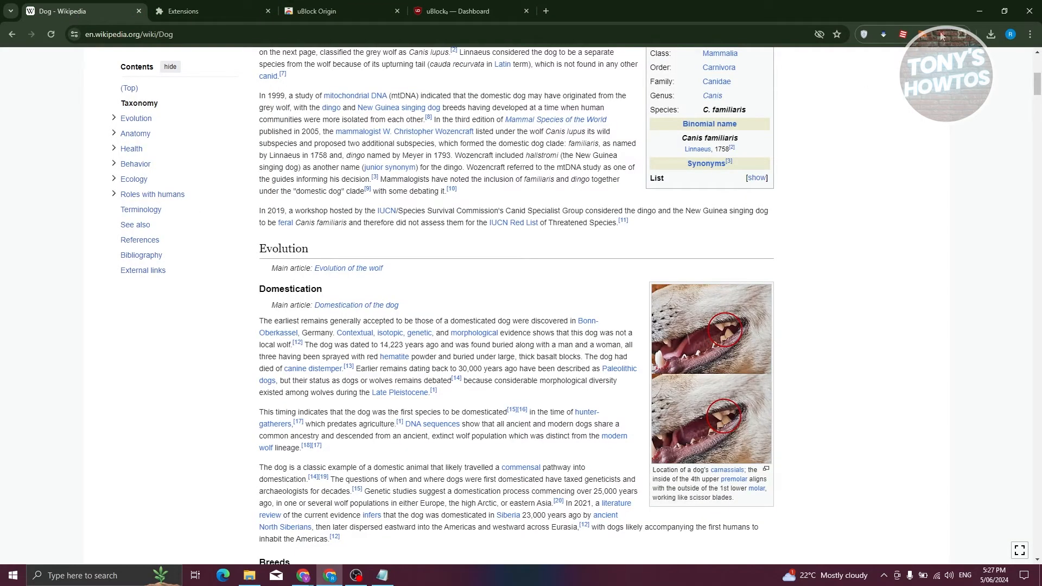
click(942, 34)
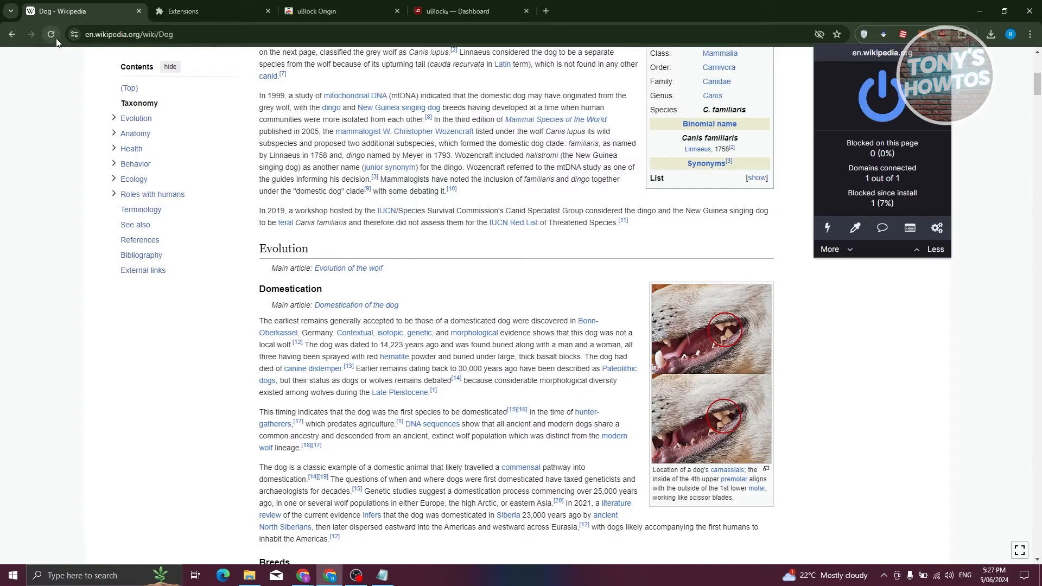
click(875, 221)
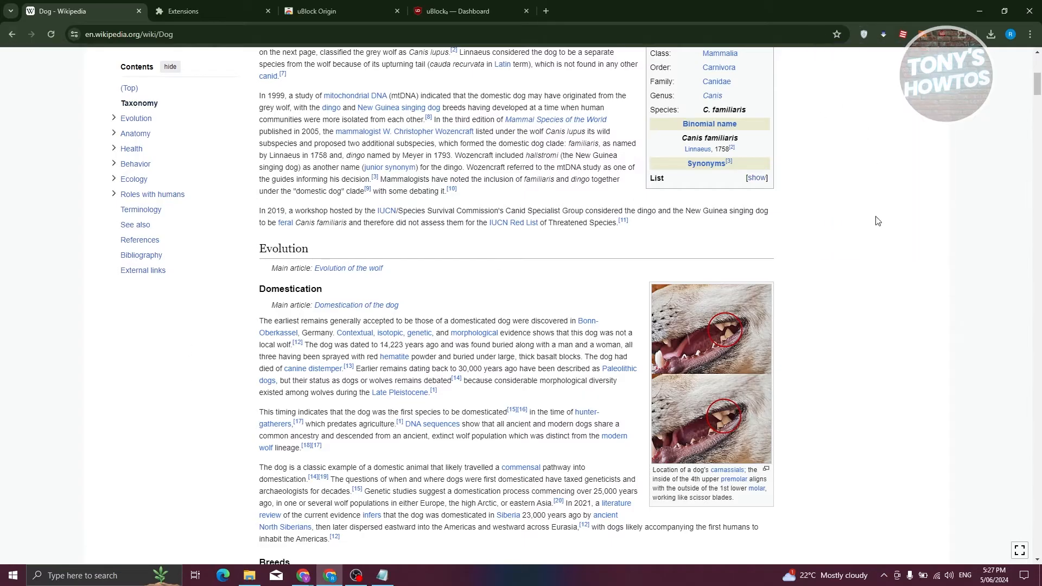
scroll(up, 3)
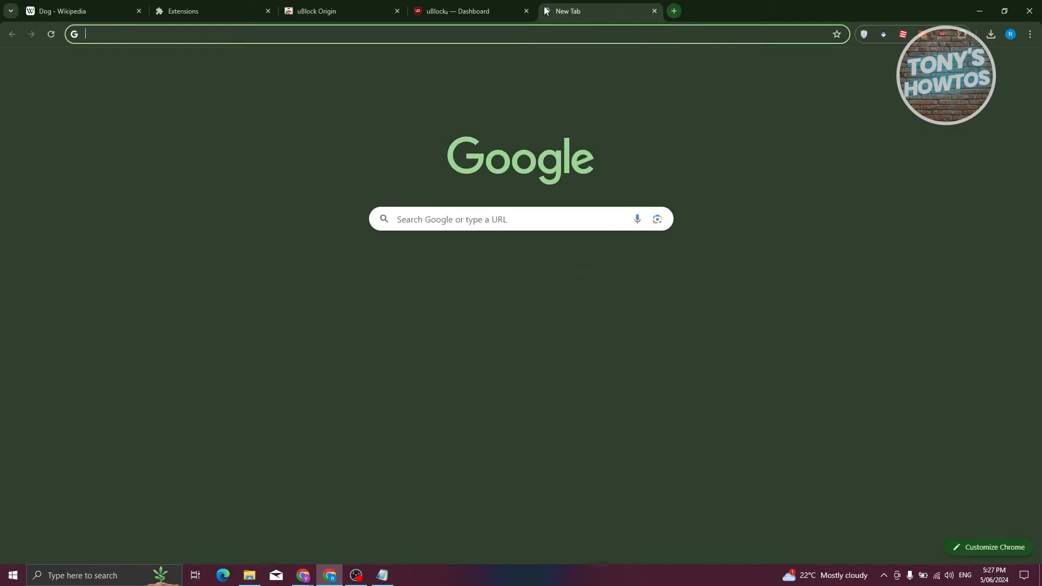
Search Google for 'speedtest' from the address bar
text(speedtest)
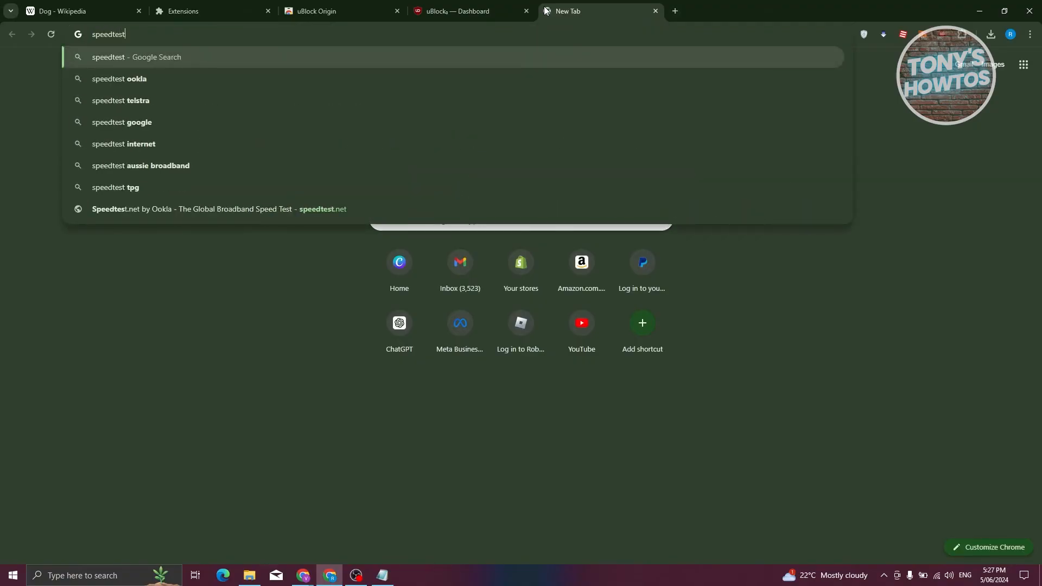
key(Return)
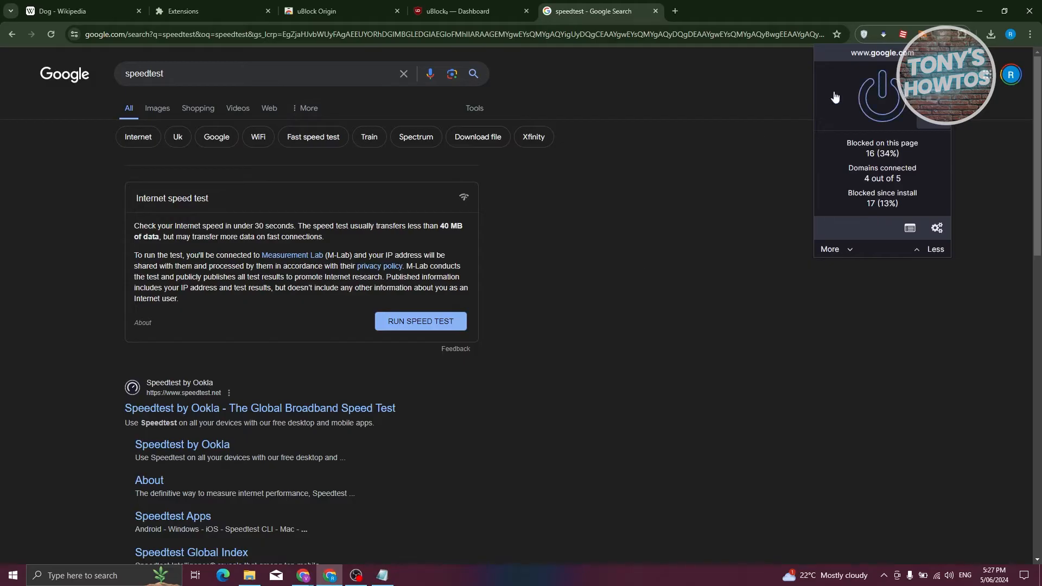
mouse_move(643, 285)
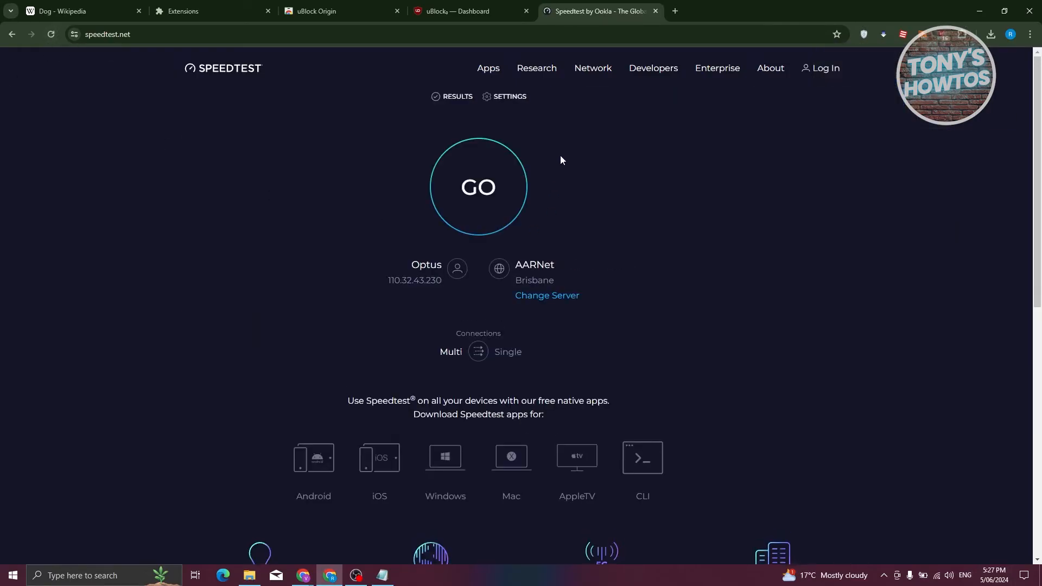
mouse_move(802, 195)
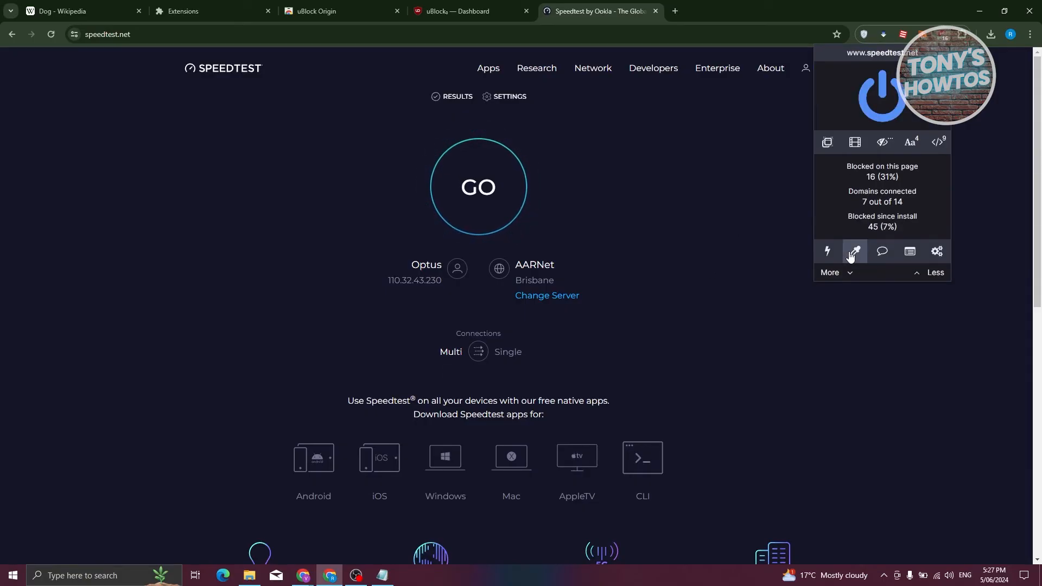
mouse_move(681, 294)
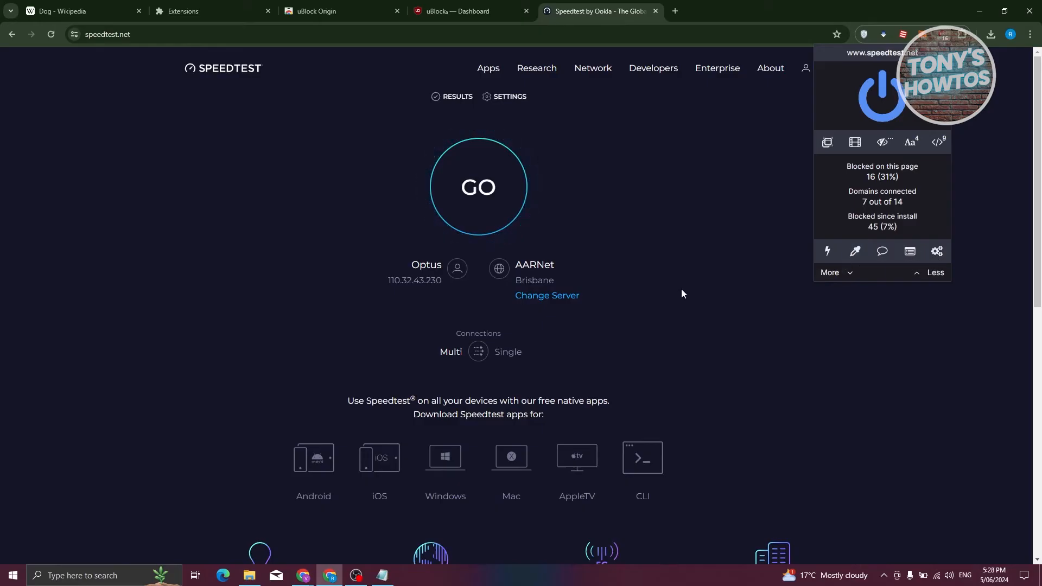
mouse_move(84, 11)
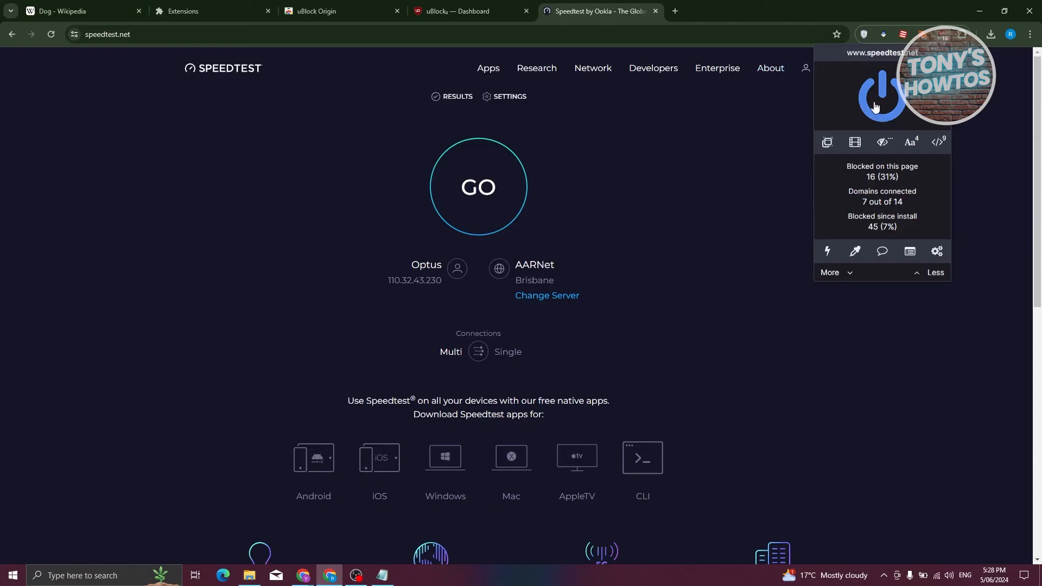
mouse_move(826, 141)
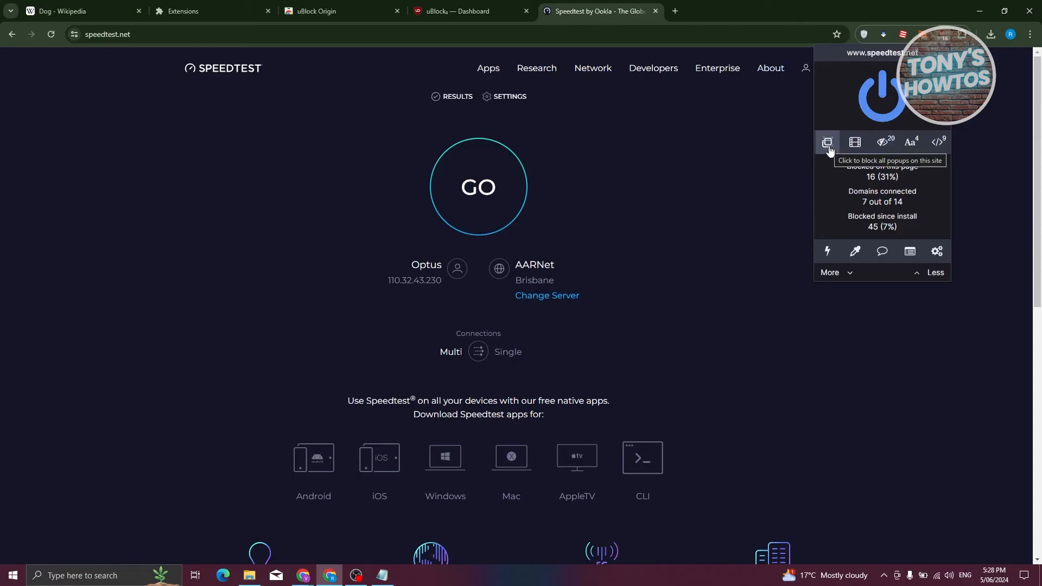
mouse_move(800, 151)
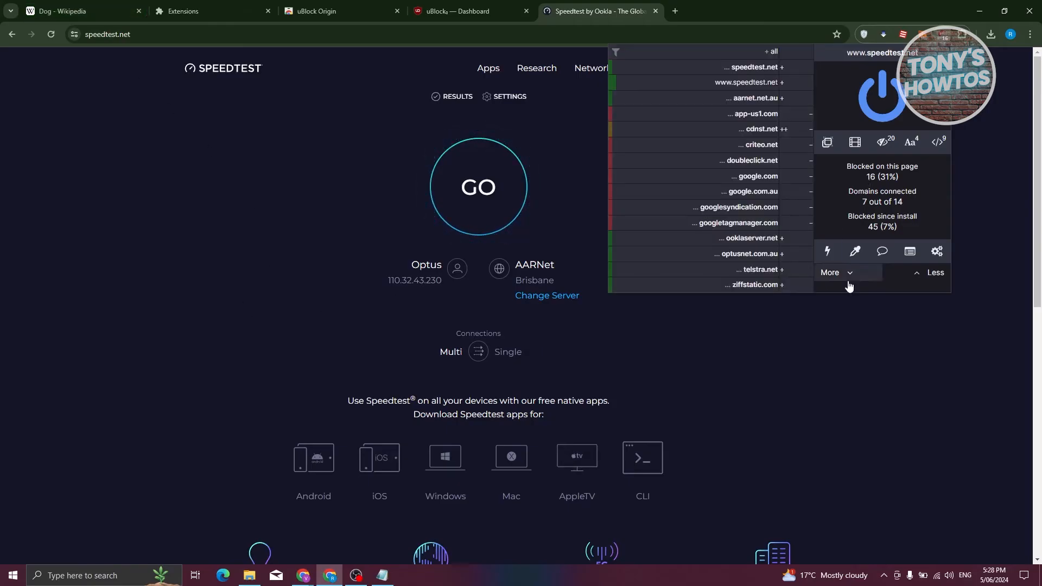
Collapse the domain list and switch cosmetic filtering off for speedtest.net
click(830, 273)
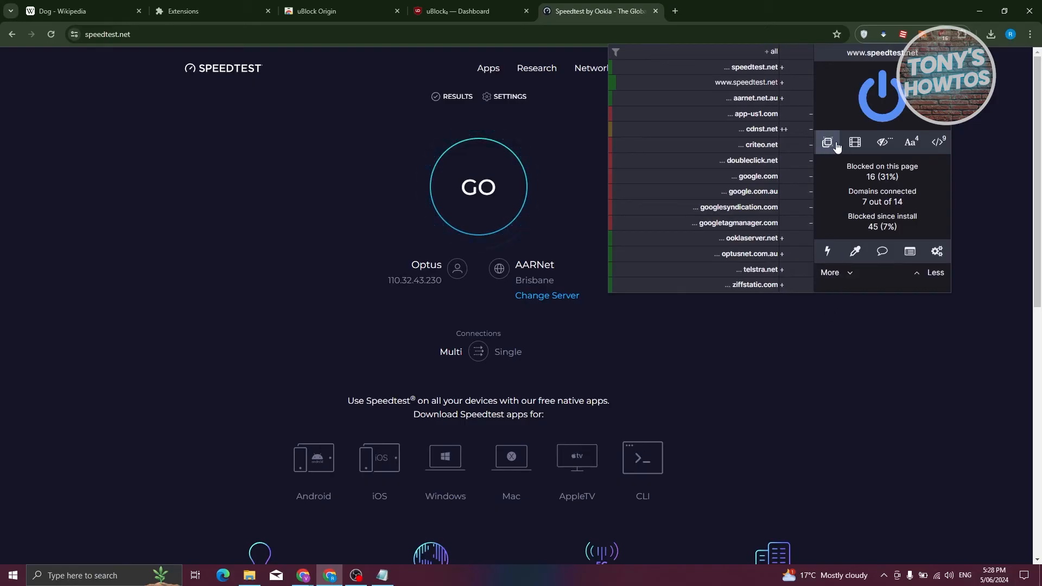
mouse_move(826, 141)
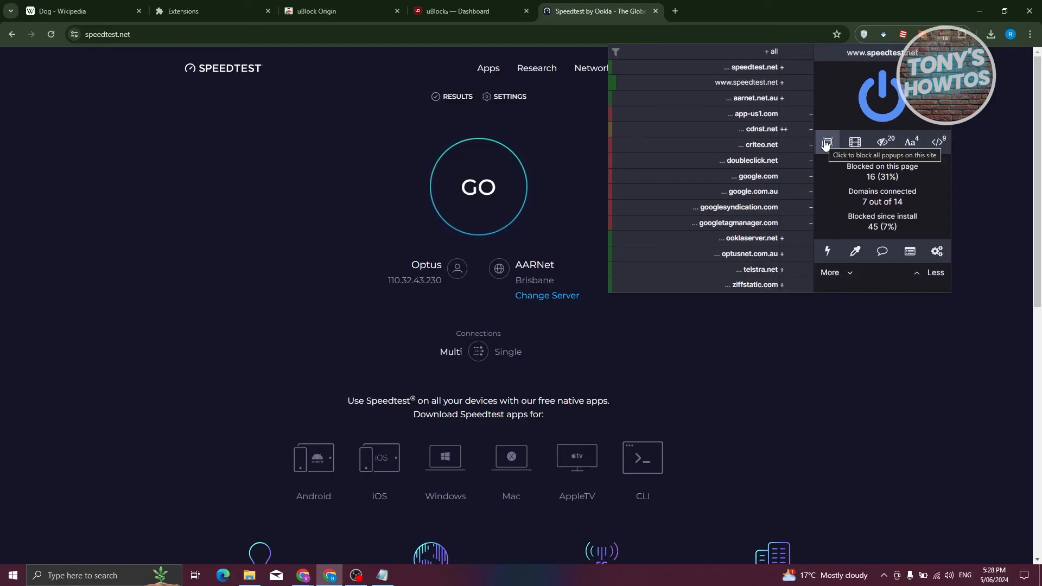
mouse_move(836, 144)
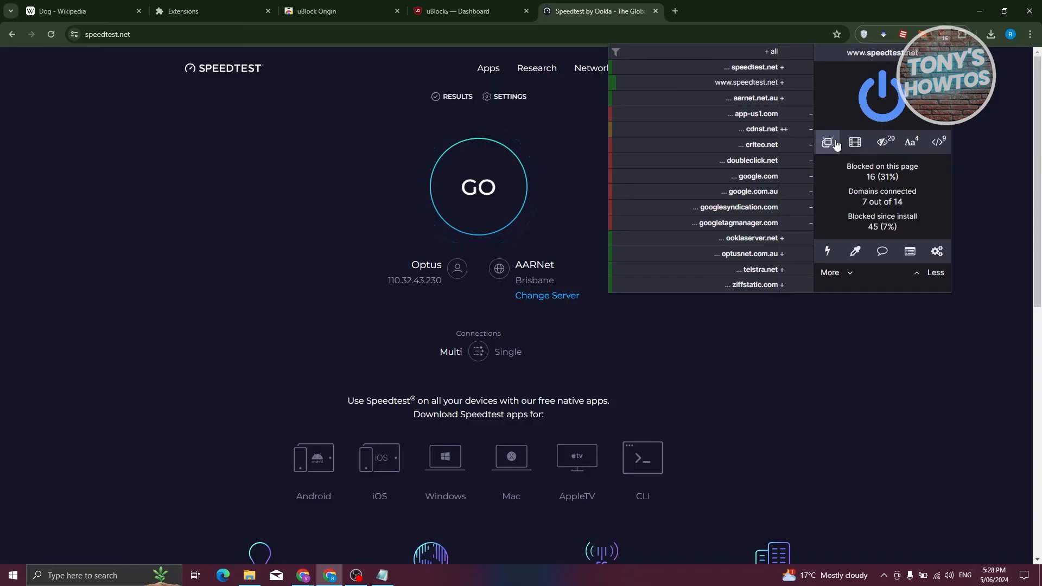
mouse_move(881, 141)
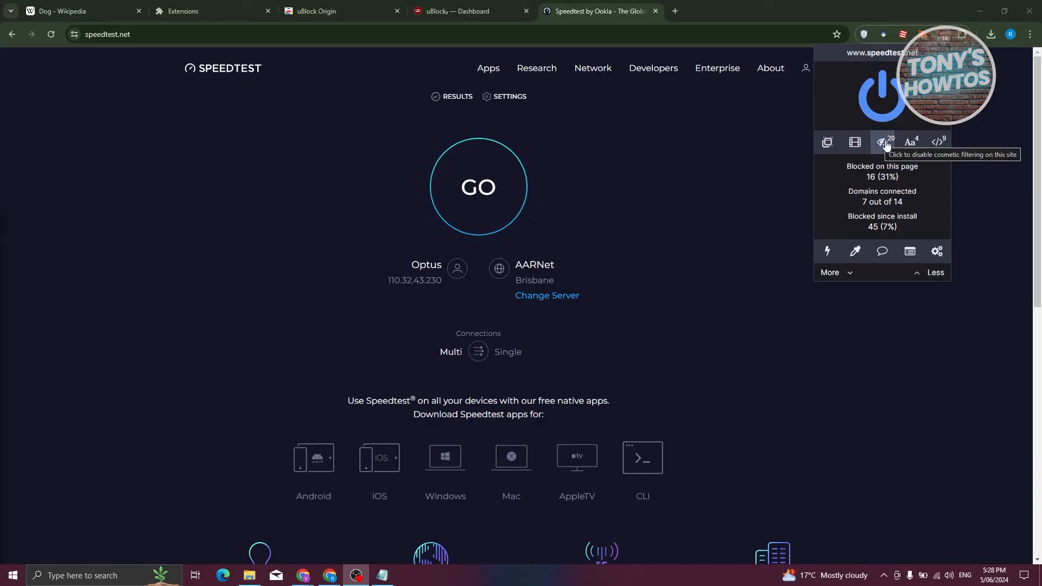
click(882, 142)
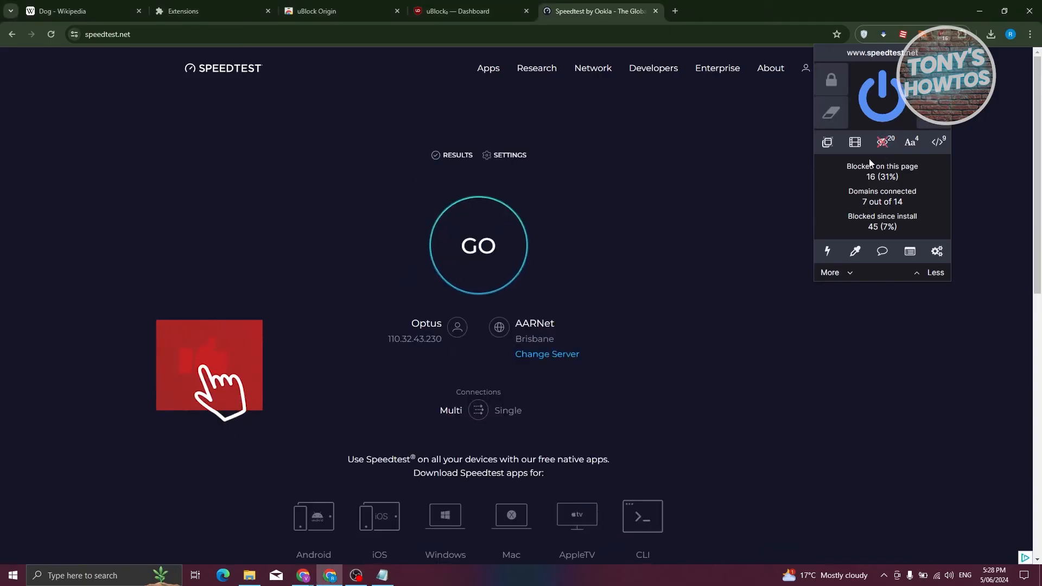
mouse_move(910, 141)
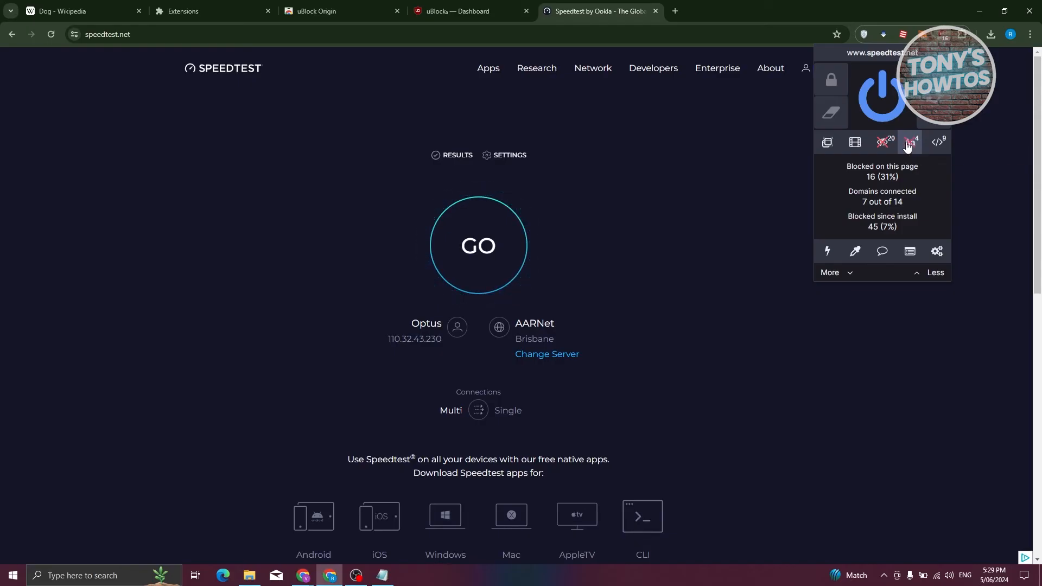
mouse_move(912, 147)
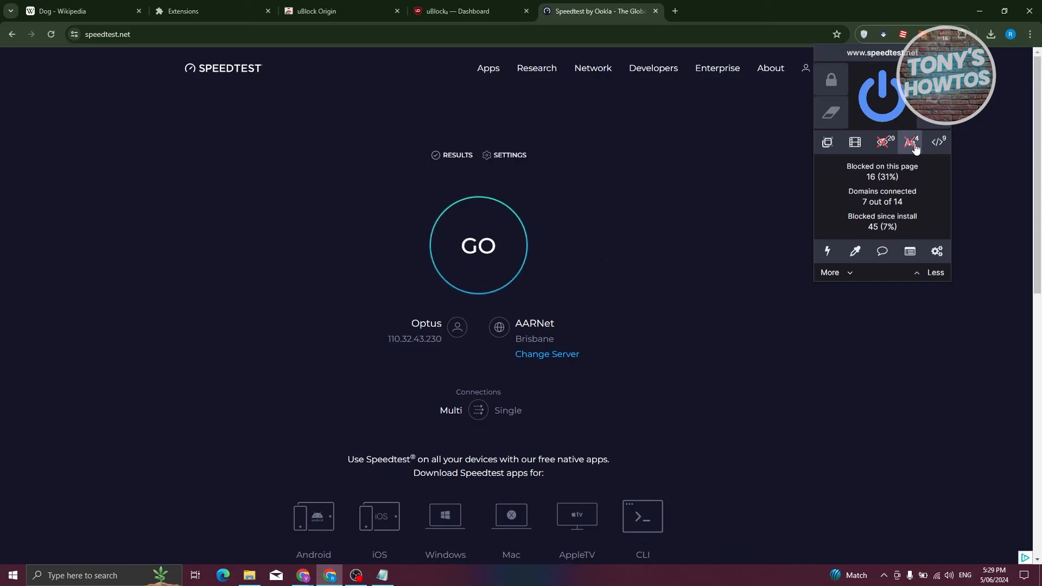
mouse_move(232, 221)
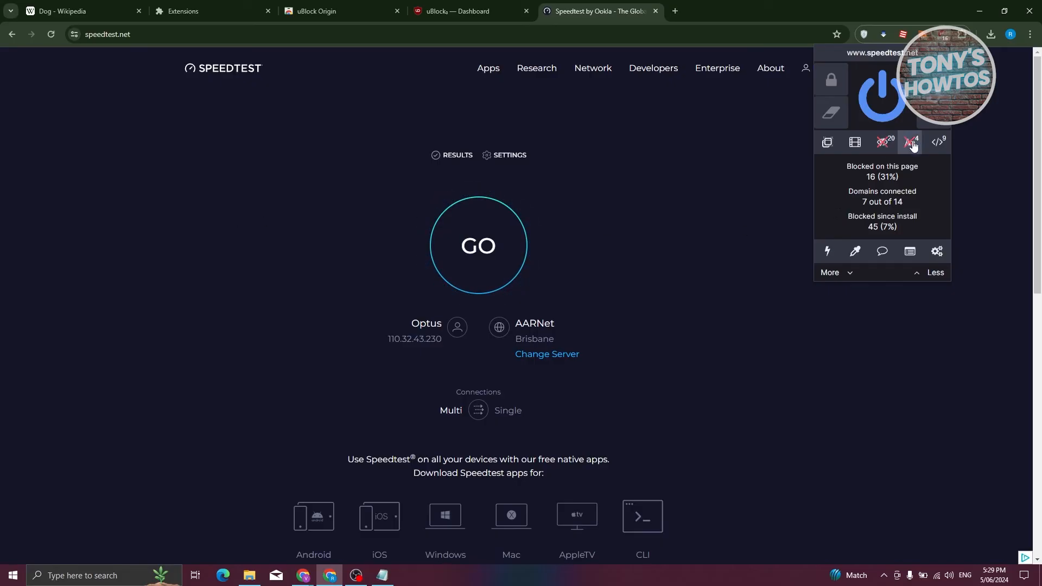
mouse_move(938, 141)
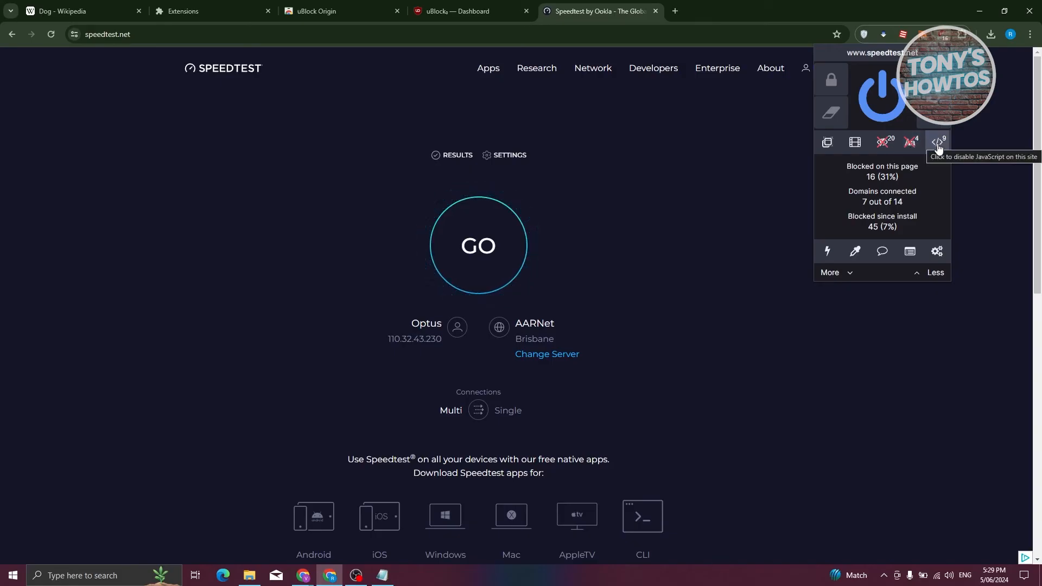
mouse_move(941, 144)
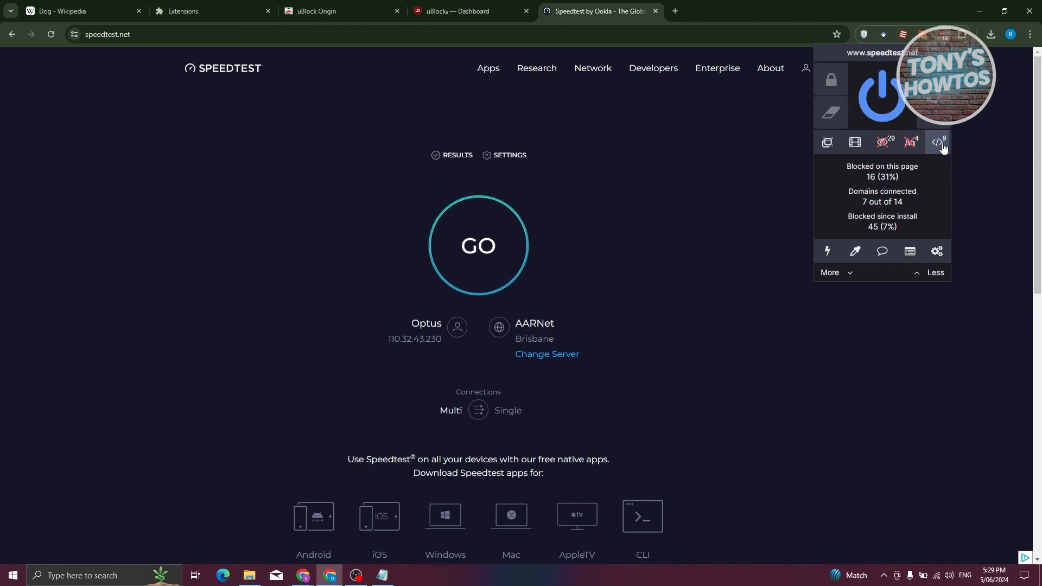
mouse_move(937, 141)
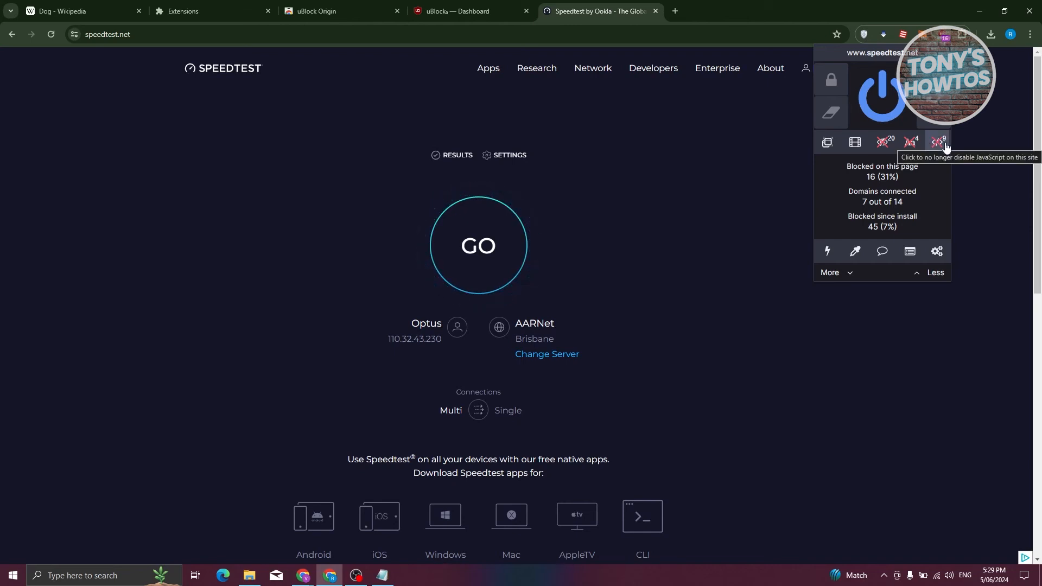
mouse_move(881, 141)
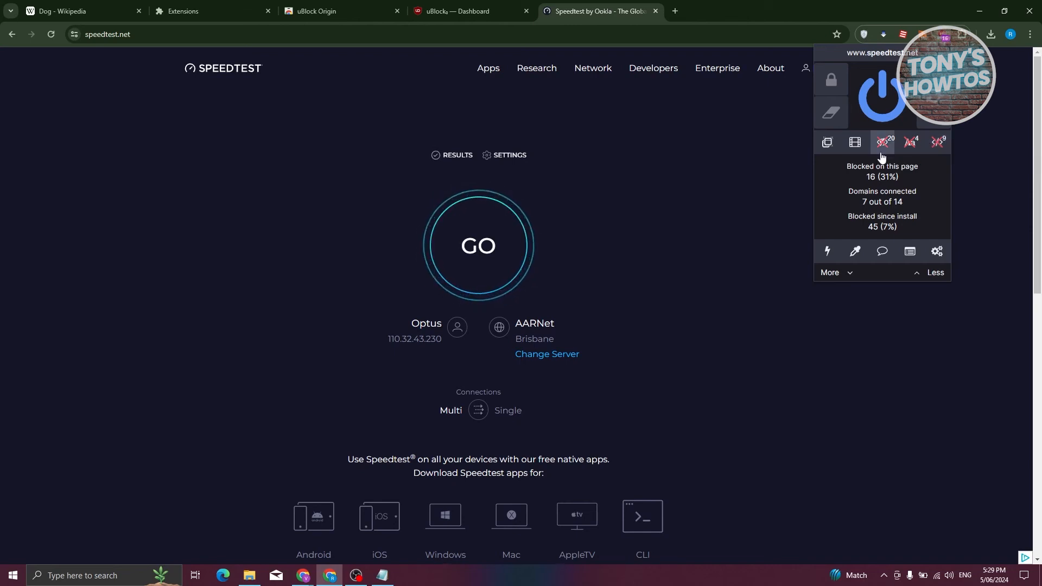
mouse_move(854, 143)
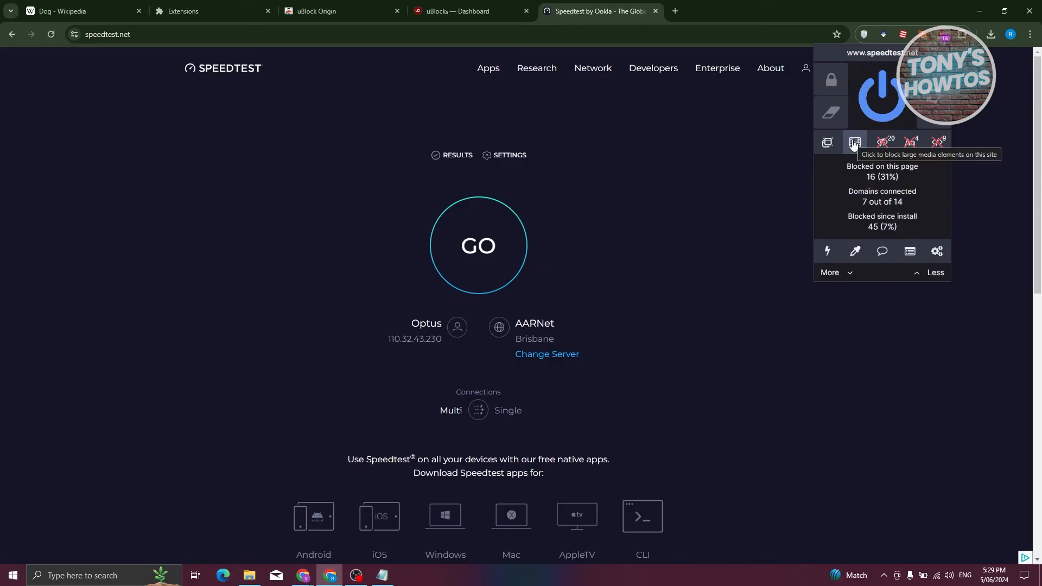
mouse_move(263, 236)
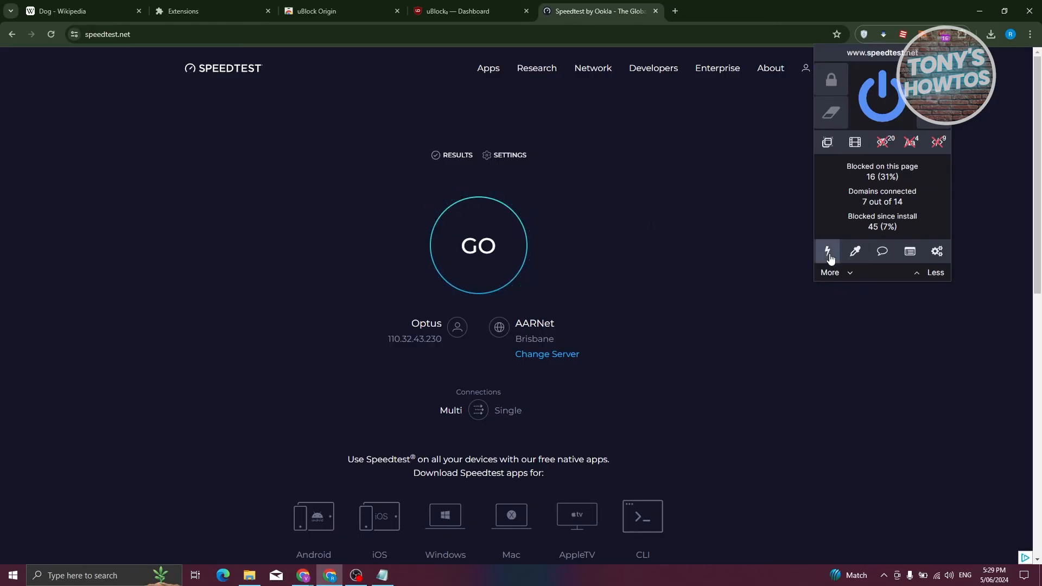
mouse_move(830, 254)
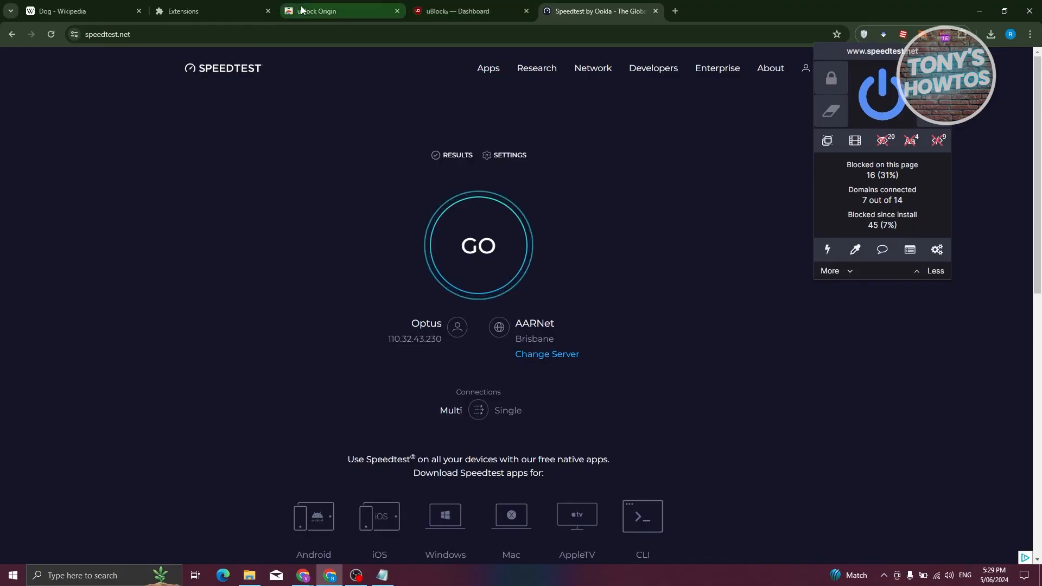
Return to the speedtest.net tab with the element zapper ready to remove the SPEEDTEST logo
click(339, 10)
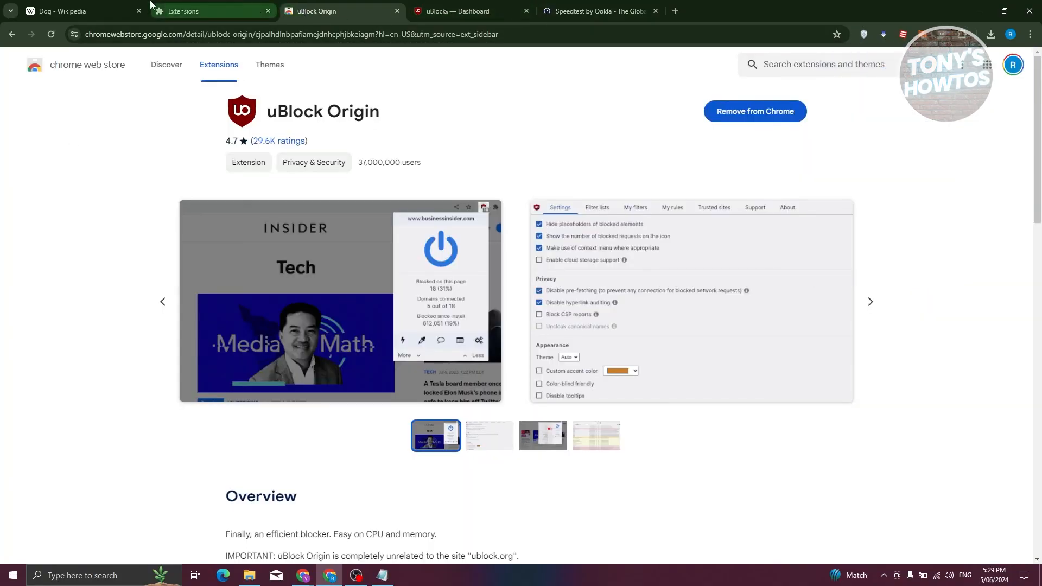
click(594, 11)
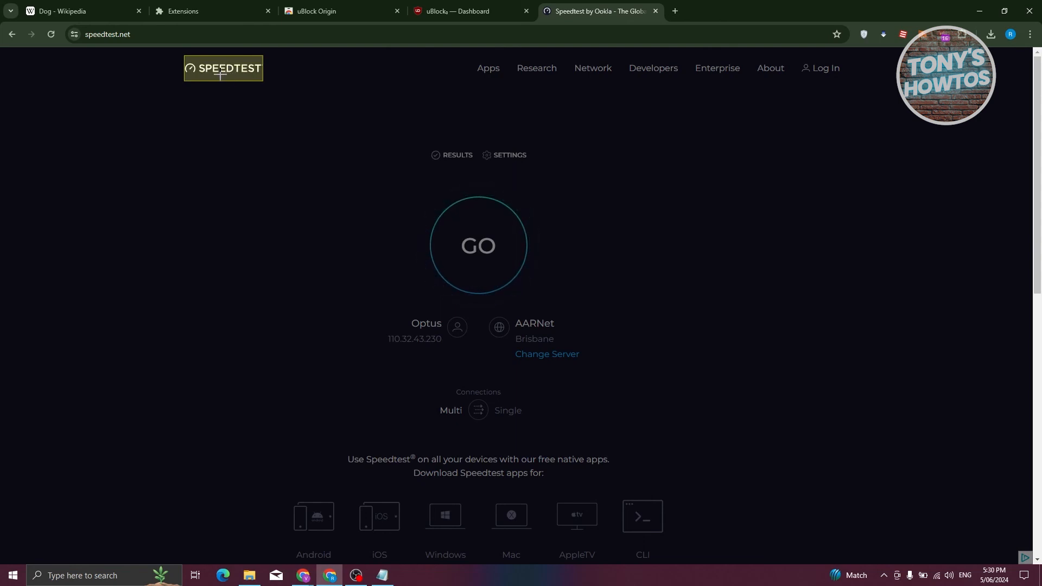
mouse_move(289, 302)
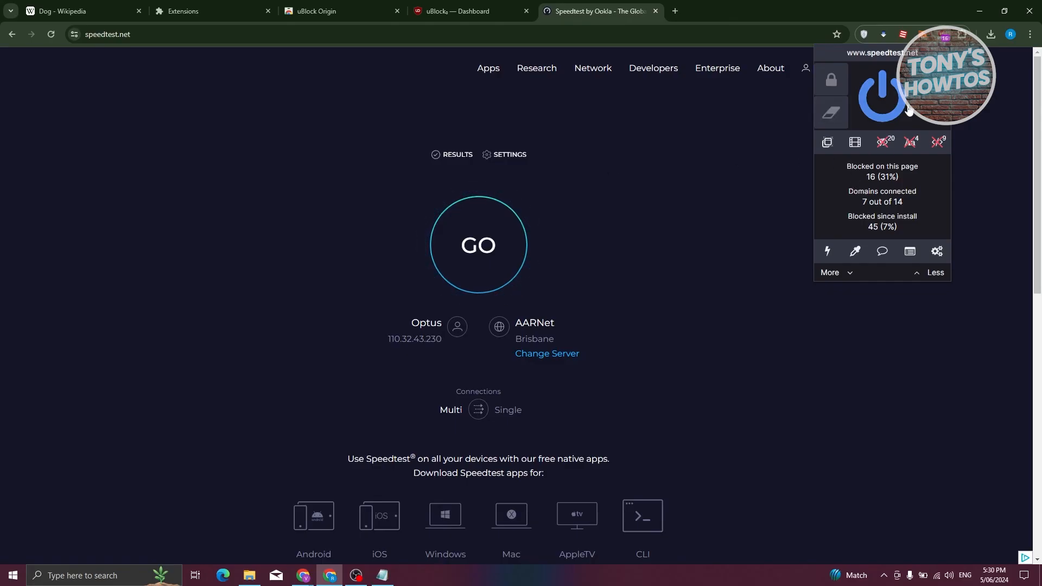
mouse_move(568, 296)
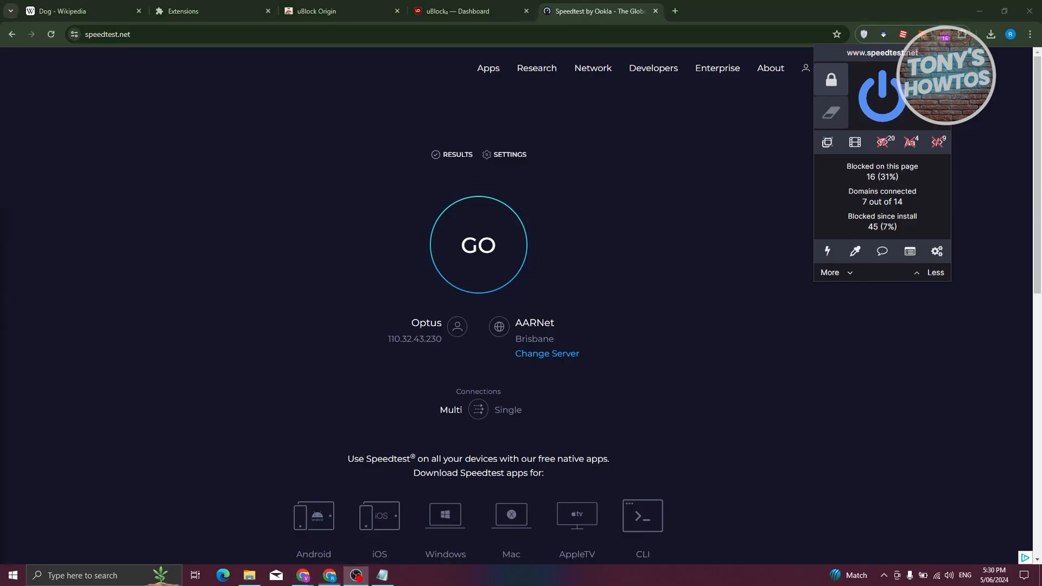
Enable Developer mode on the extensions page and update all installed extensions
click(206, 11)
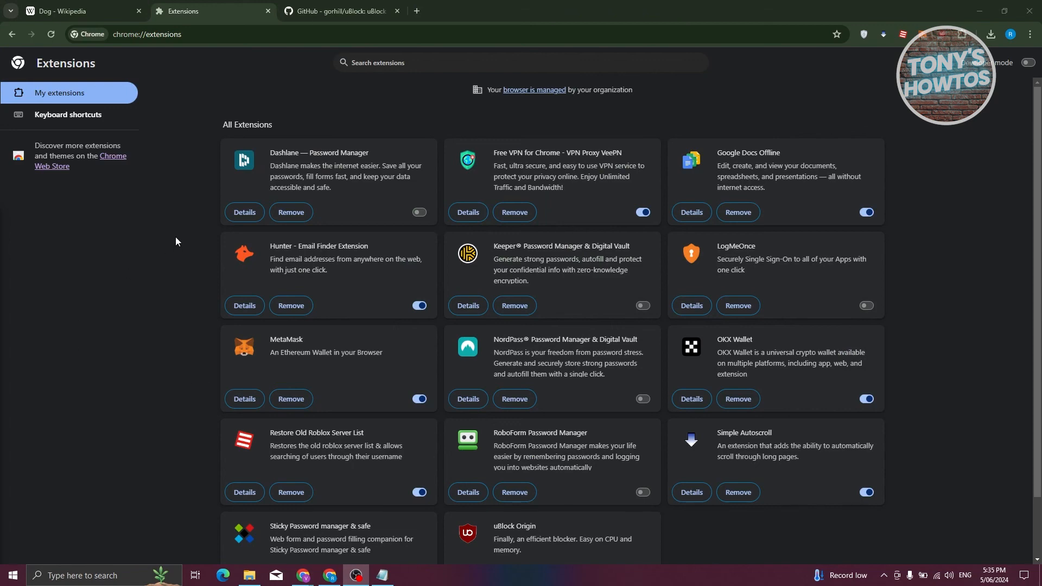
mouse_move(498, 145)
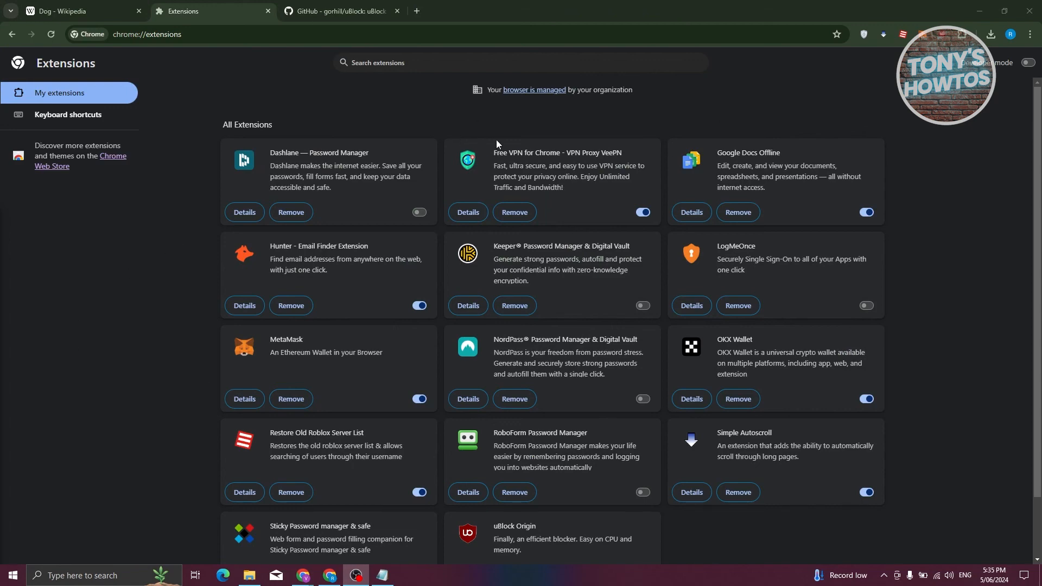
mouse_move(1035, 78)
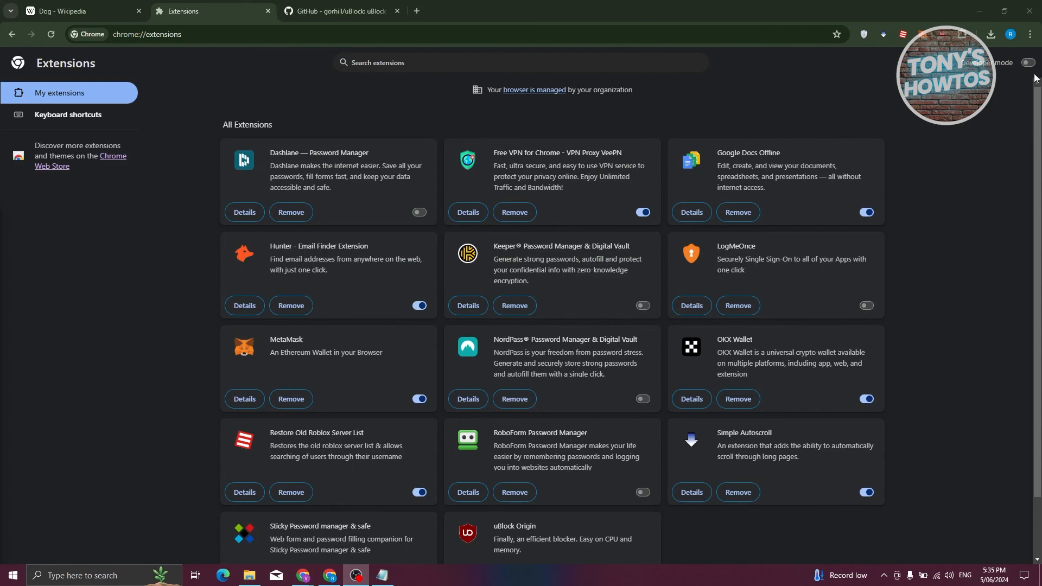
click(1025, 63)
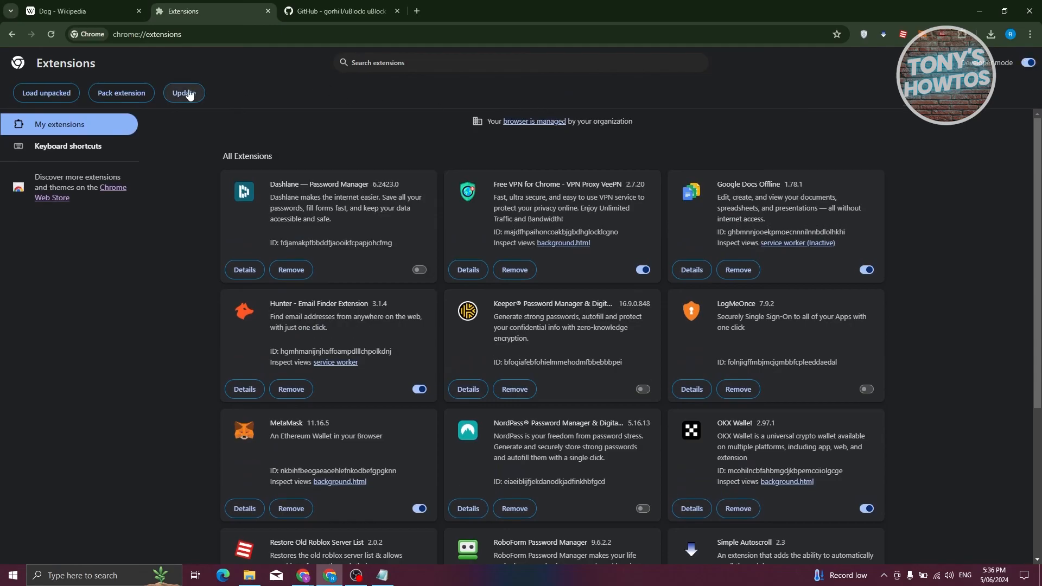
click(185, 92)
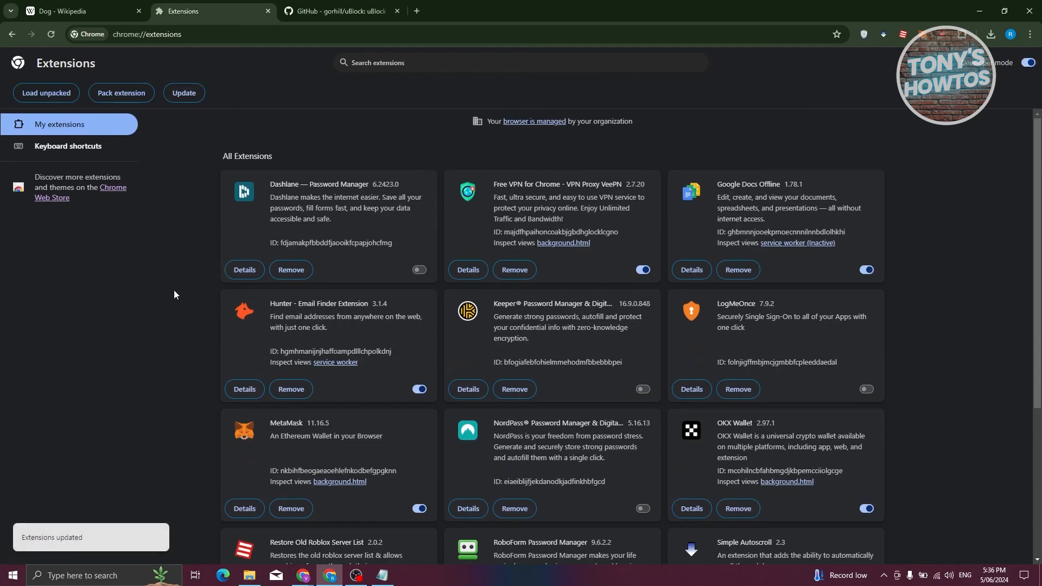
mouse_move(221, 305)
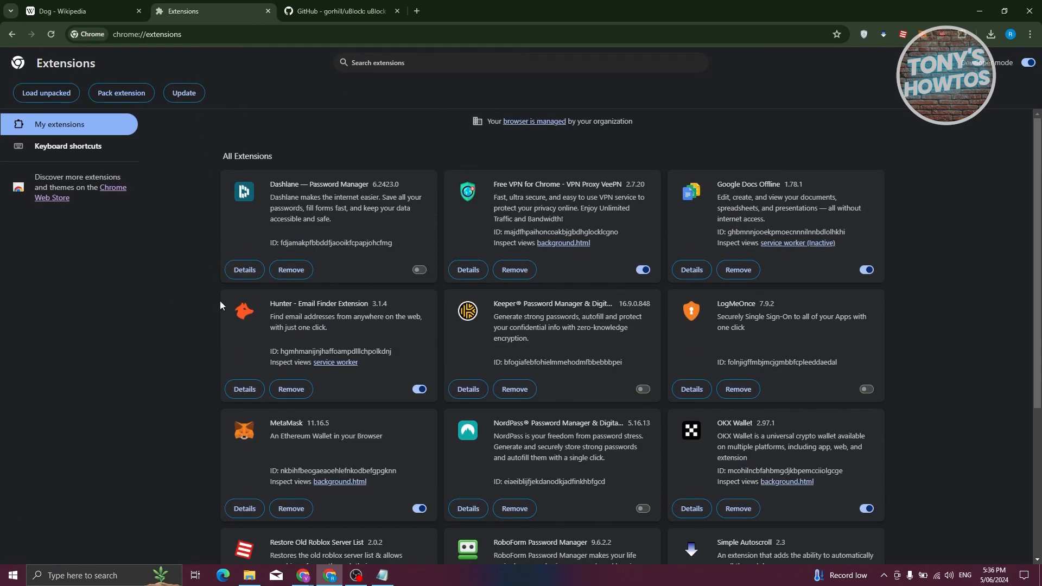